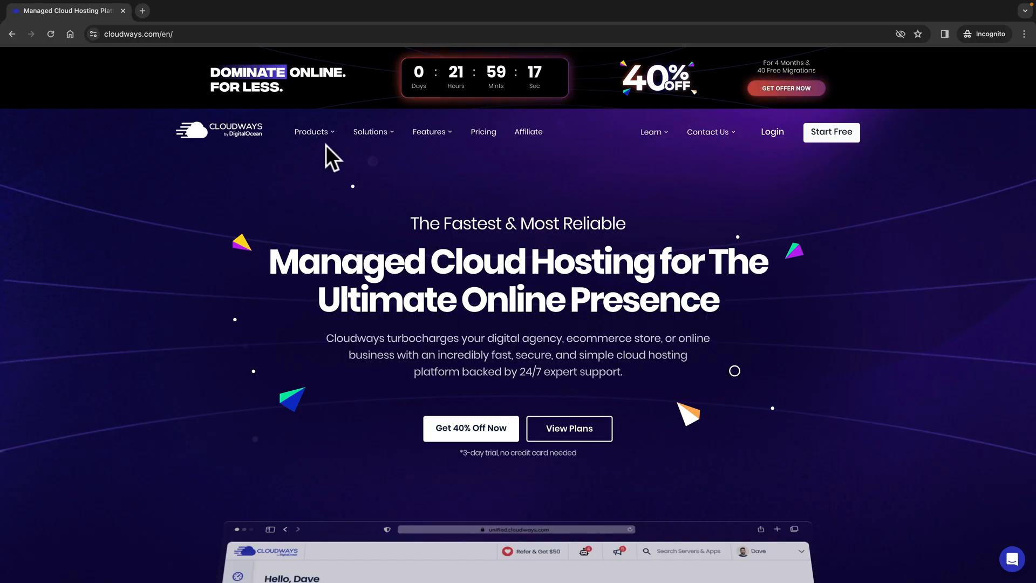
Step: Start the free trial from the top navigation and submit the sign-up form
{"action": "left_click", "coordinate": [831, 132]}
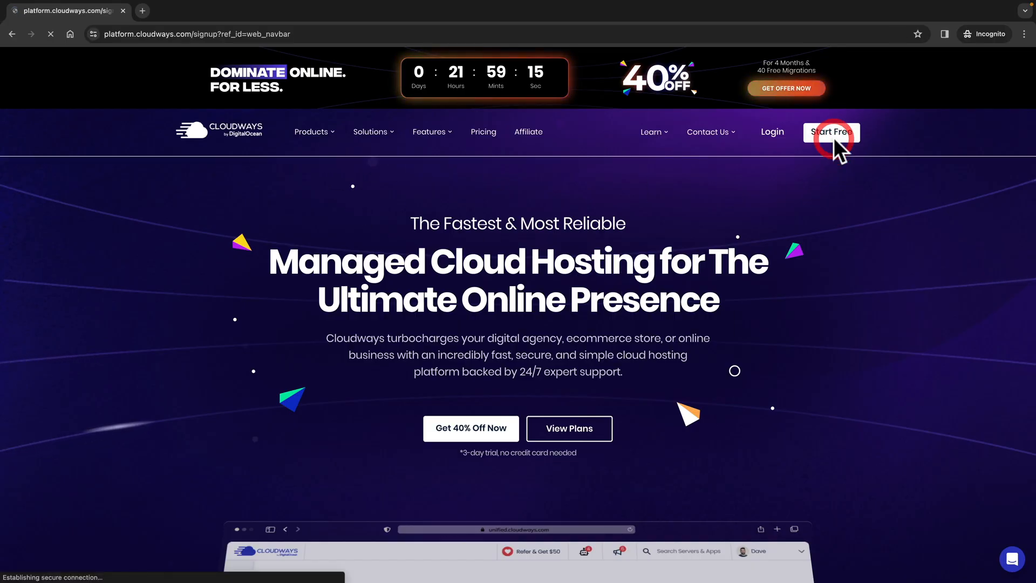
{"action": "left_click", "coordinate": [831, 131]}
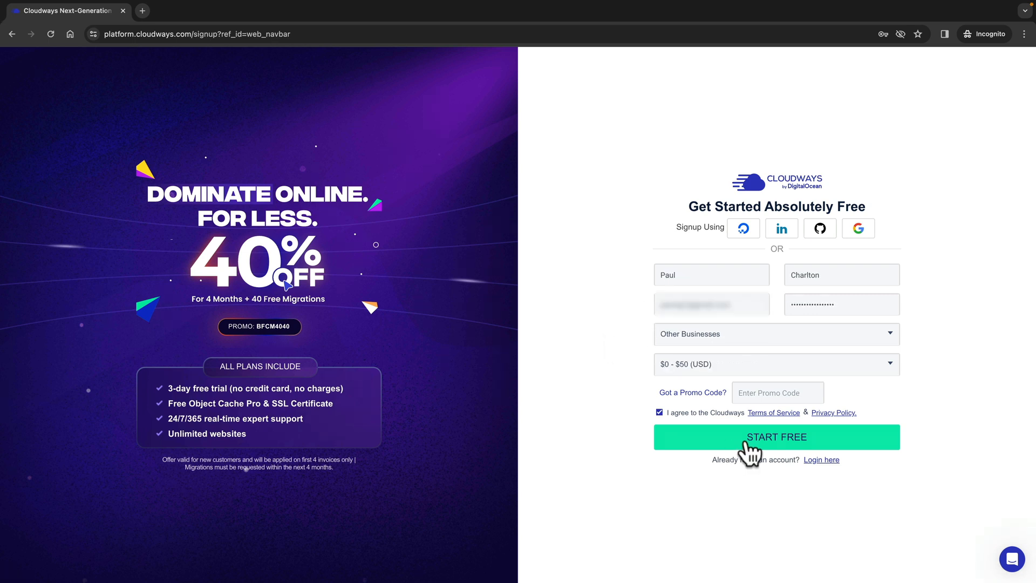
{"action": "left_click", "coordinate": [776, 437]}
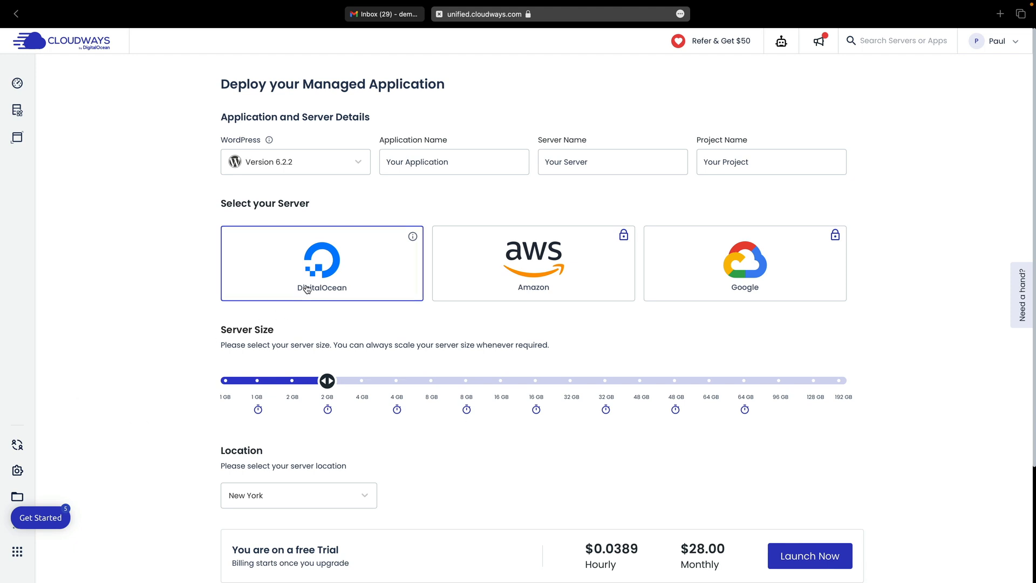
{"action": "mouse_move", "coordinate": [362, 381]}
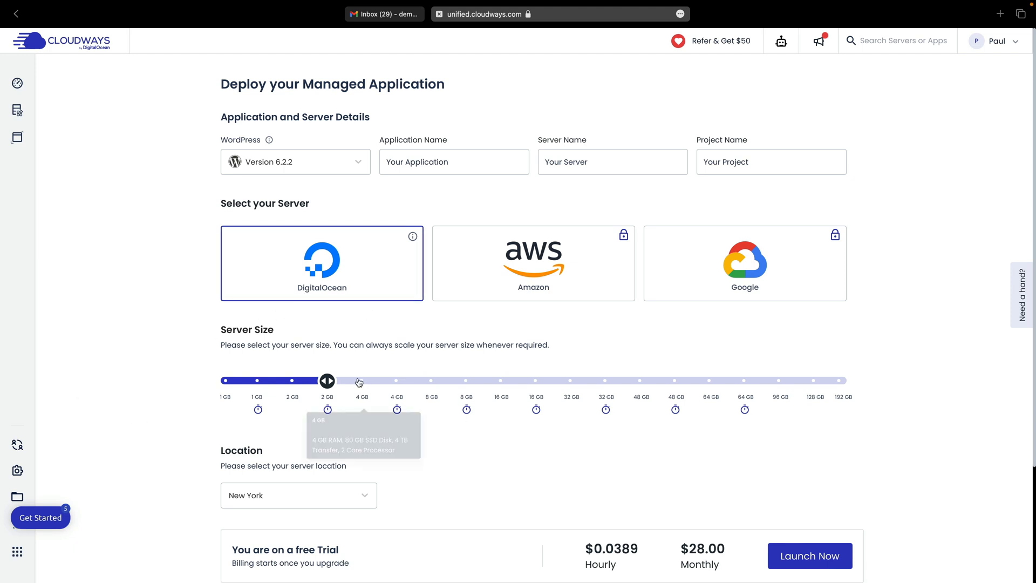
Step: Drag the DigitalOcean server size to 1 GB ($14 monthly) and set the location to London
{"action": "left_click_drag", "start_coordinate": [358, 381], "coordinate": [327, 381]}
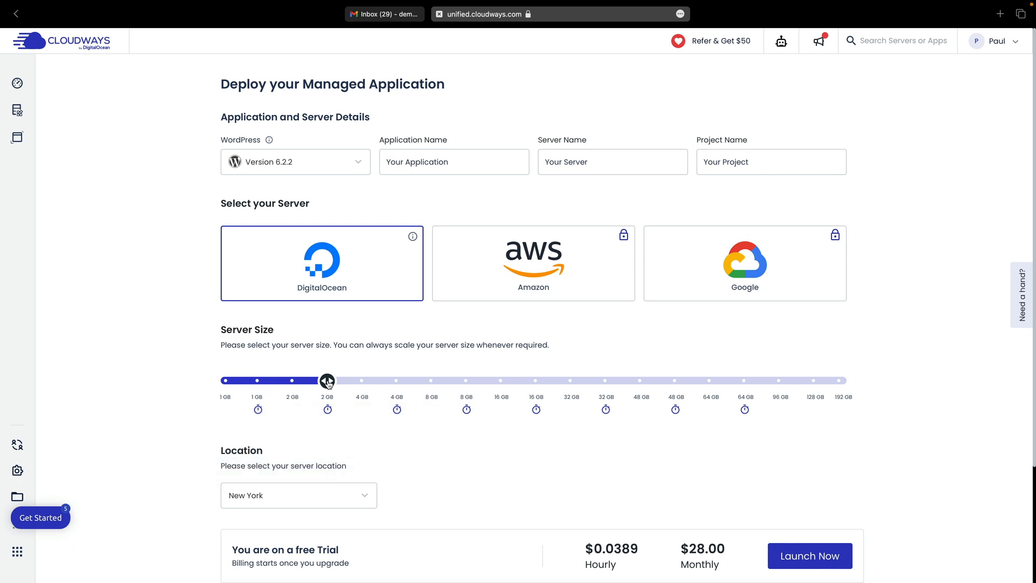
{"action": "left_click_drag", "start_coordinate": [327, 381], "coordinate": [258, 381]}
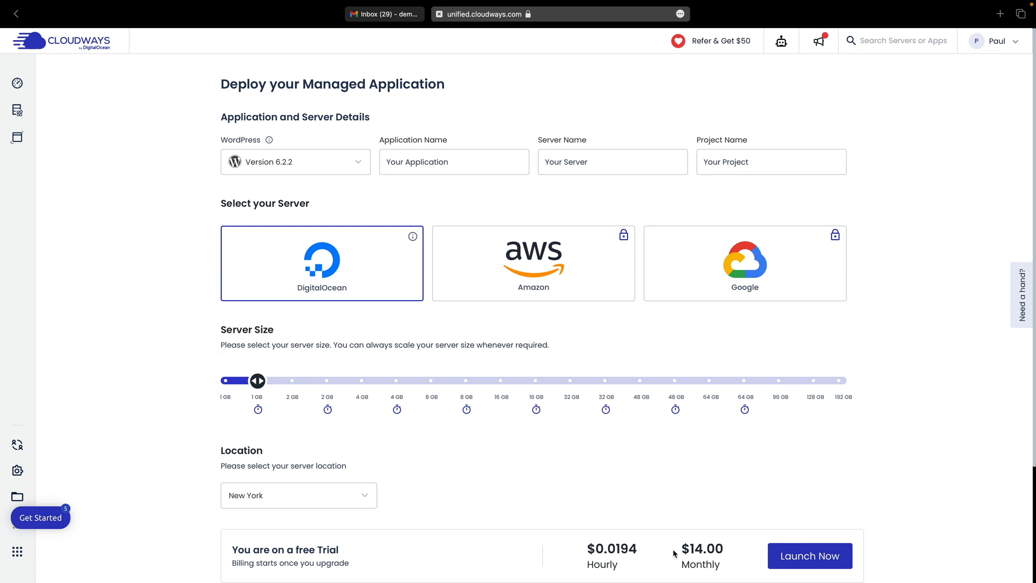
{"action": "left_click_drag", "start_coordinate": [258, 380], "coordinate": [327, 381]}
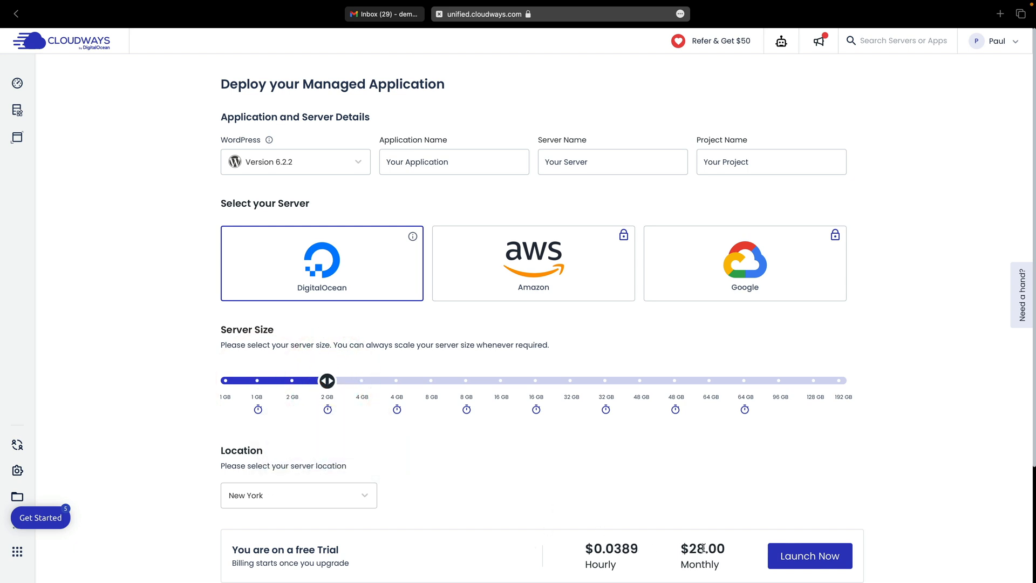
{"action": "mouse_move", "coordinate": [257, 383]}
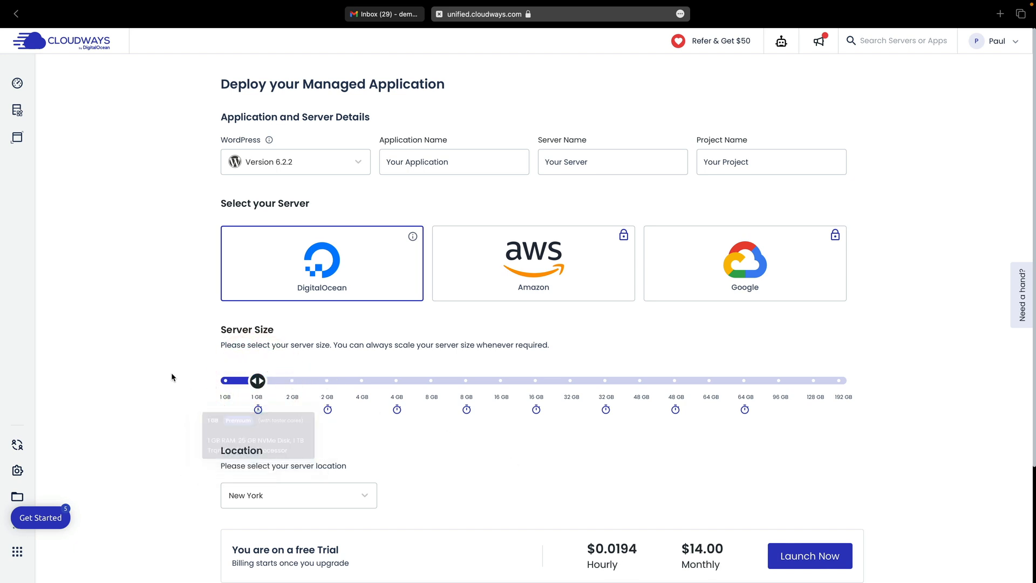
{"action": "left_click", "coordinate": [297, 495]}
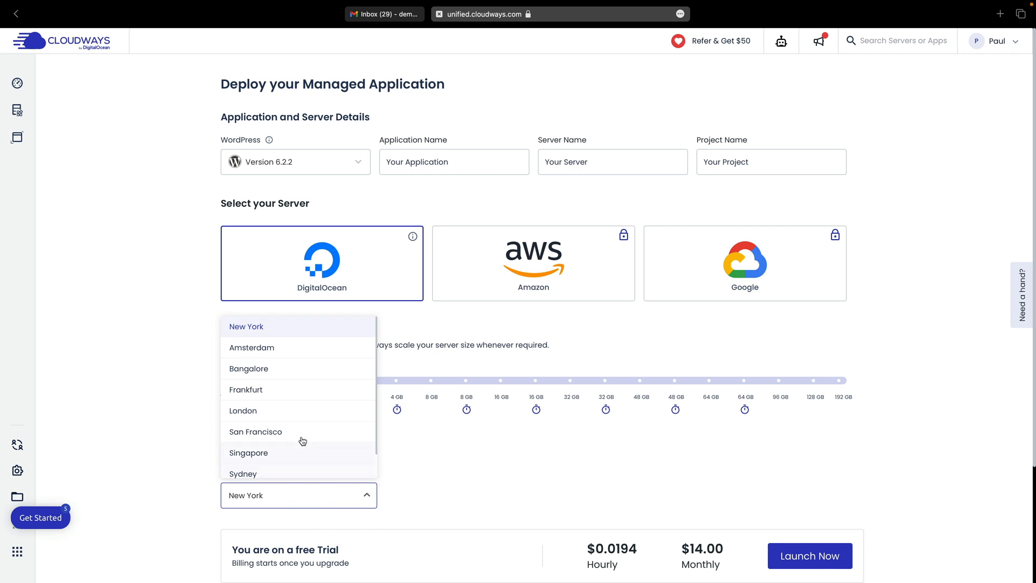
{"action": "left_click", "coordinate": [243, 410]}
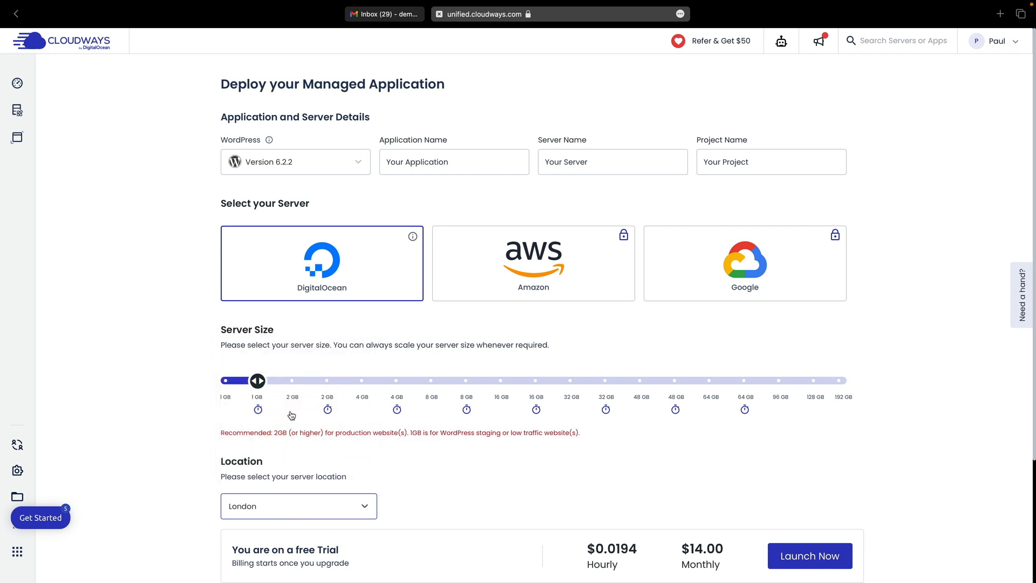
{"action": "mouse_move", "coordinate": [386, 223]}
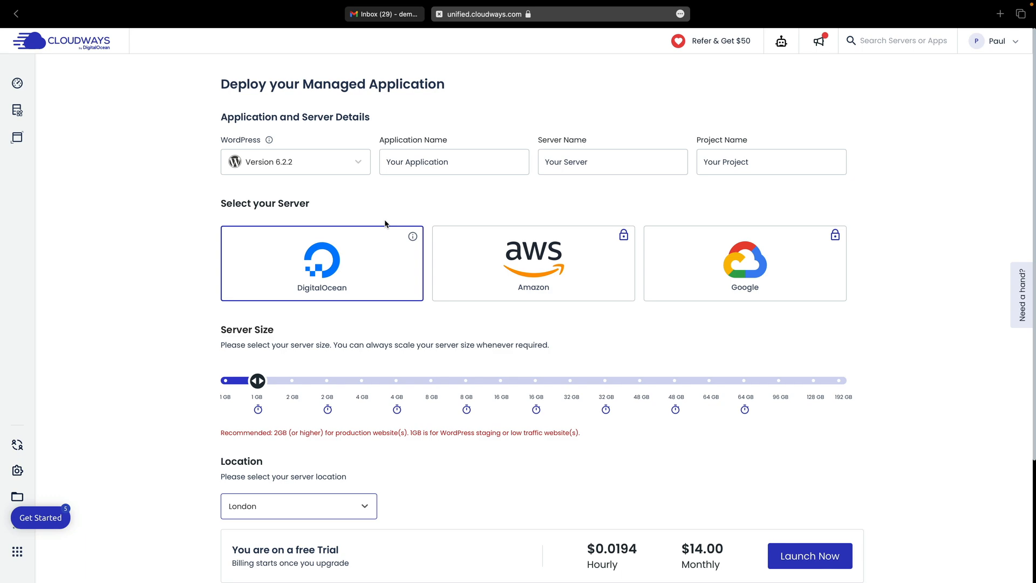
{"action": "left_click", "coordinate": [455, 162]}
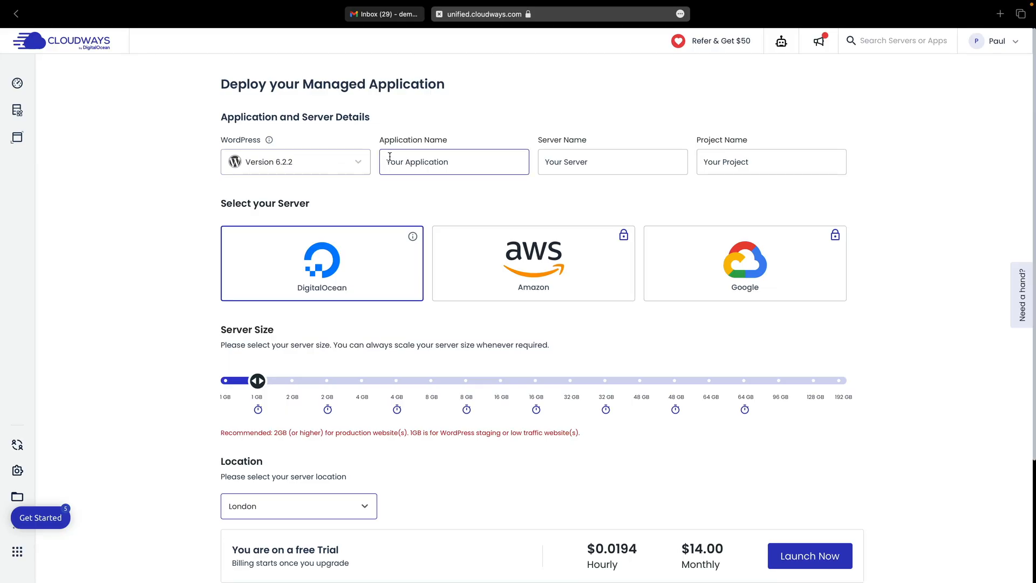
Step: Enter 'Test Account' in the Application Name field
{"action": "left_click", "coordinate": [612, 162]}
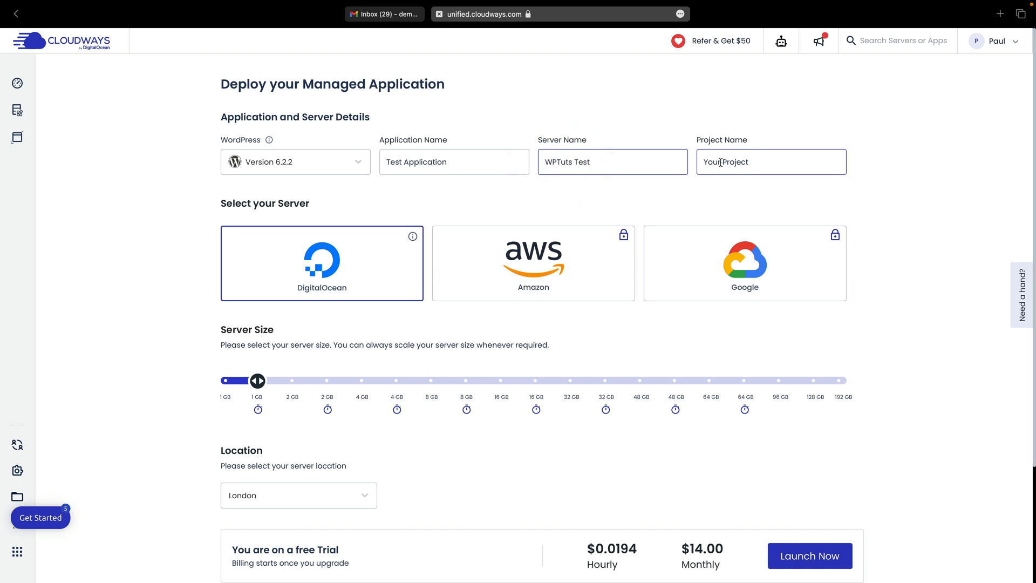
{"action": "type", "text": "Test Account"}
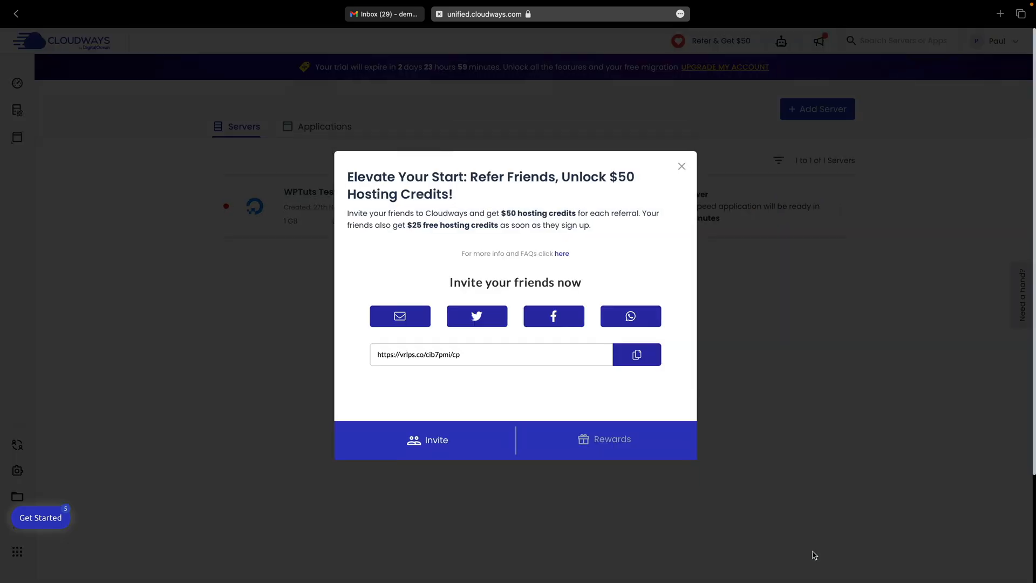
Step: Dismiss the referral popup and view the still-empty Applications list
{"action": "left_click", "coordinate": [681, 166]}
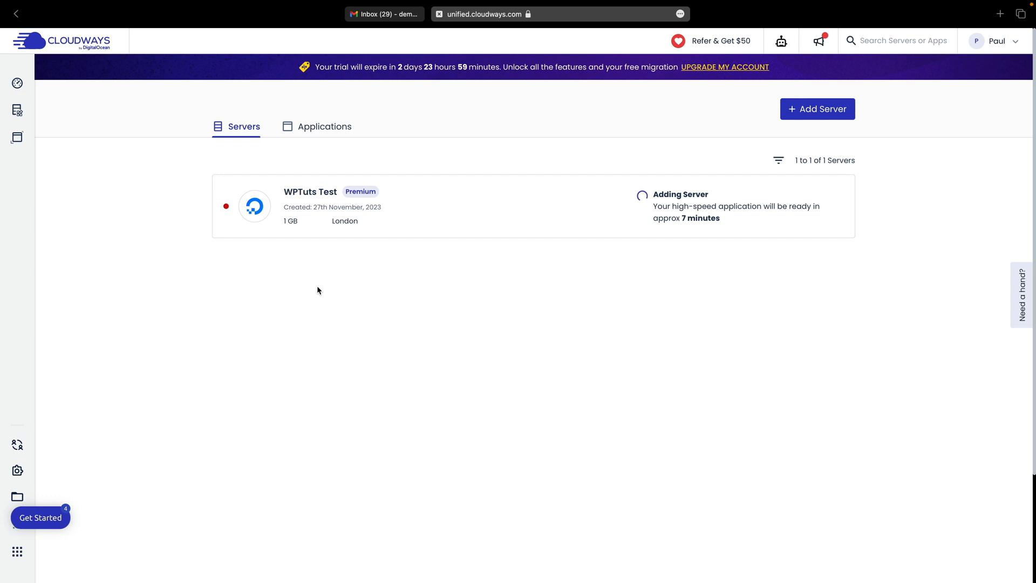
{"action": "mouse_move", "coordinate": [328, 281]}
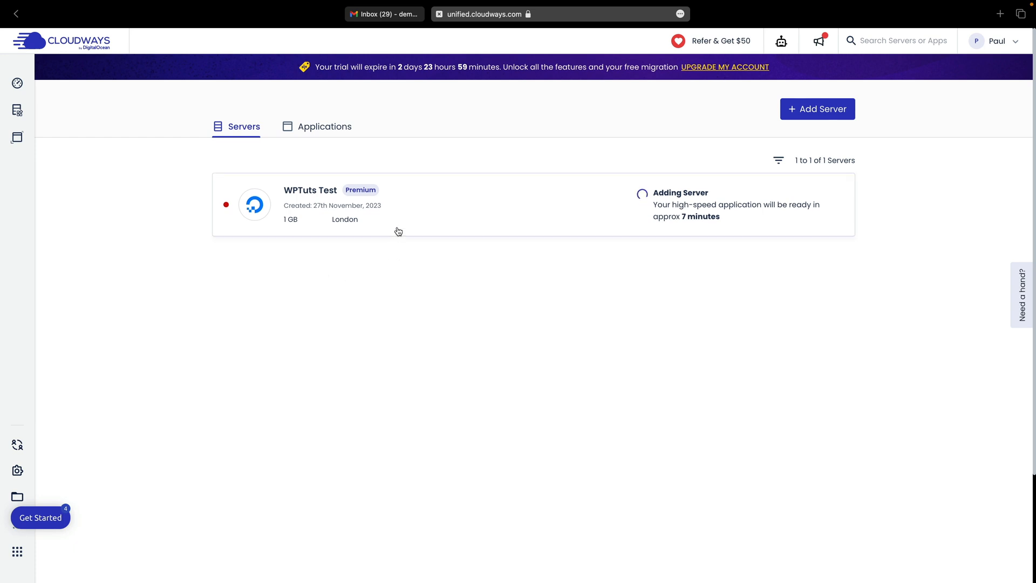
{"action": "mouse_move", "coordinate": [705, 225]}
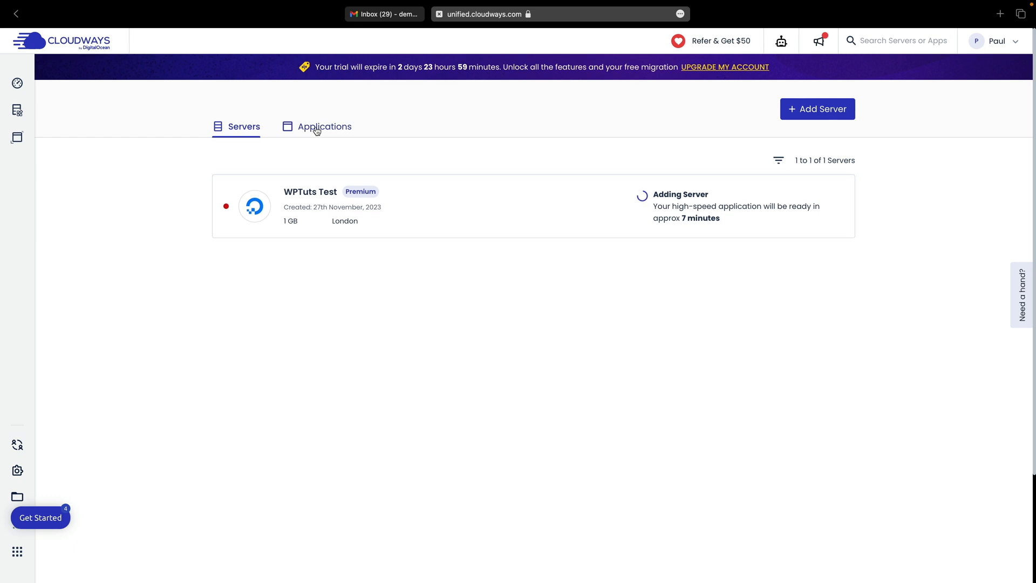
{"action": "left_click", "coordinate": [324, 127]}
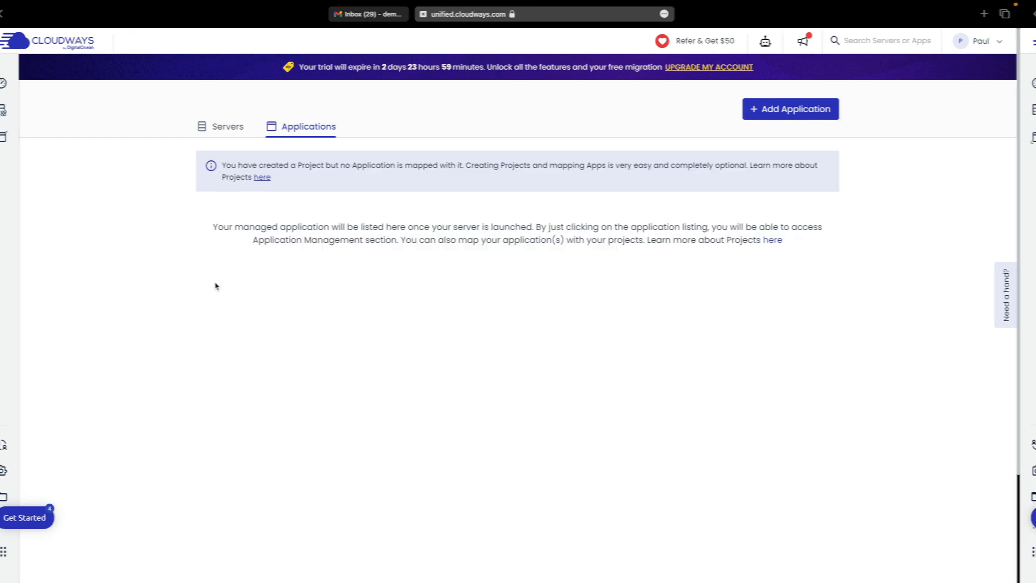
Step: Check the Servers list shows WPTuts Test running, then view Test Application in Applications
{"action": "left_click", "coordinate": [227, 126]}
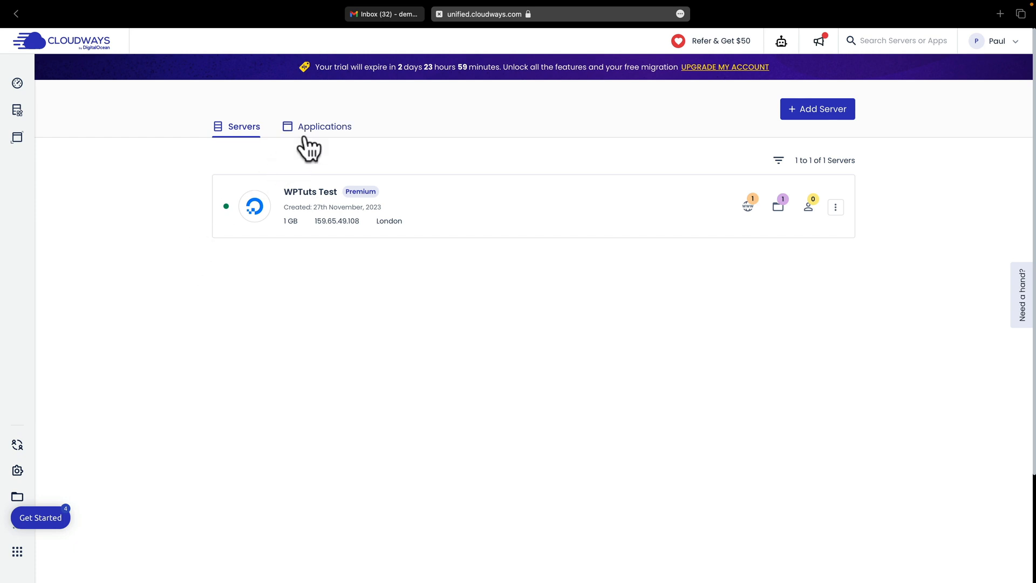
{"action": "left_click", "coordinate": [325, 126]}
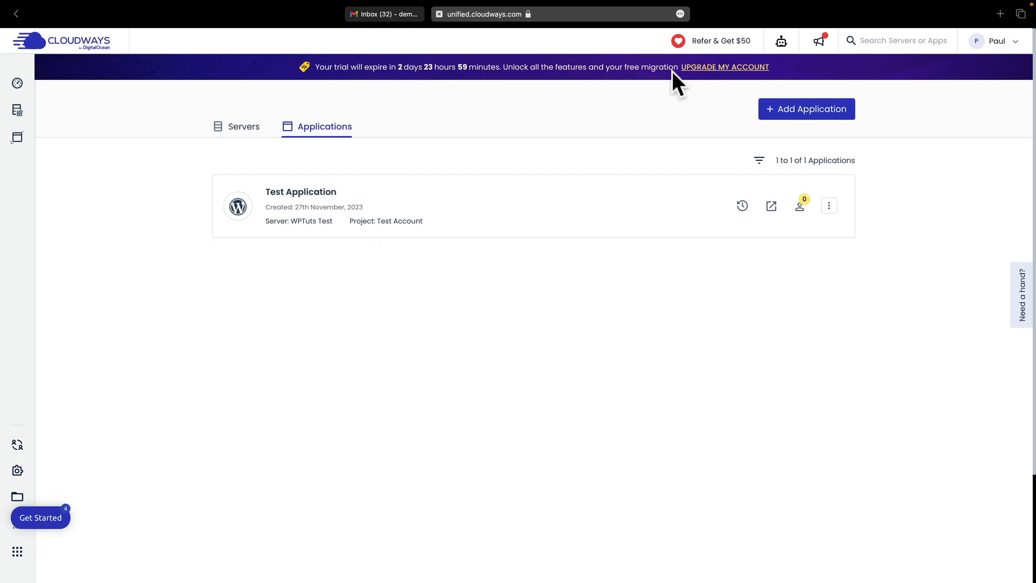
{"action": "mouse_move", "coordinate": [634, 91]}
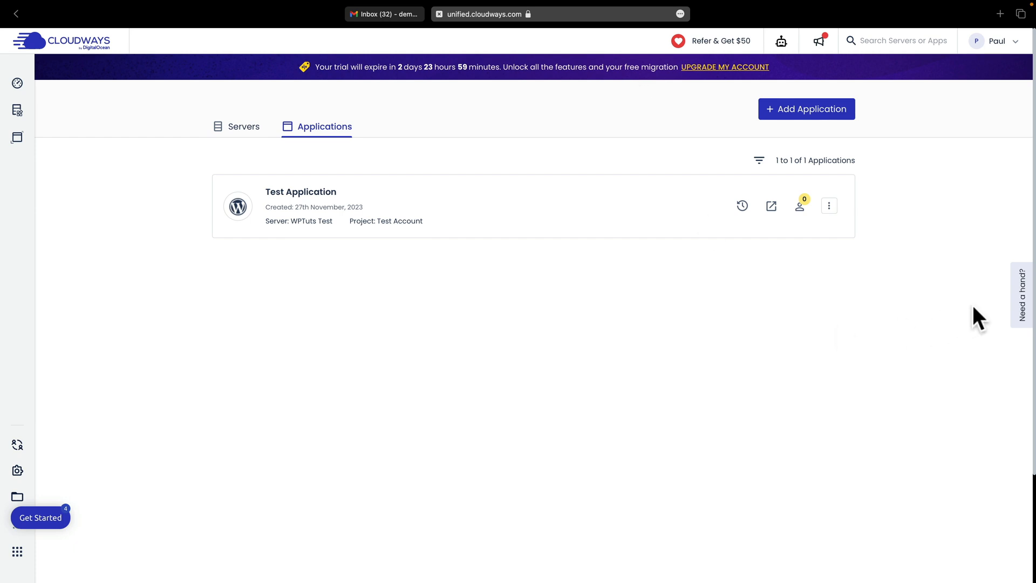
{"action": "left_click", "coordinate": [1021, 294]}
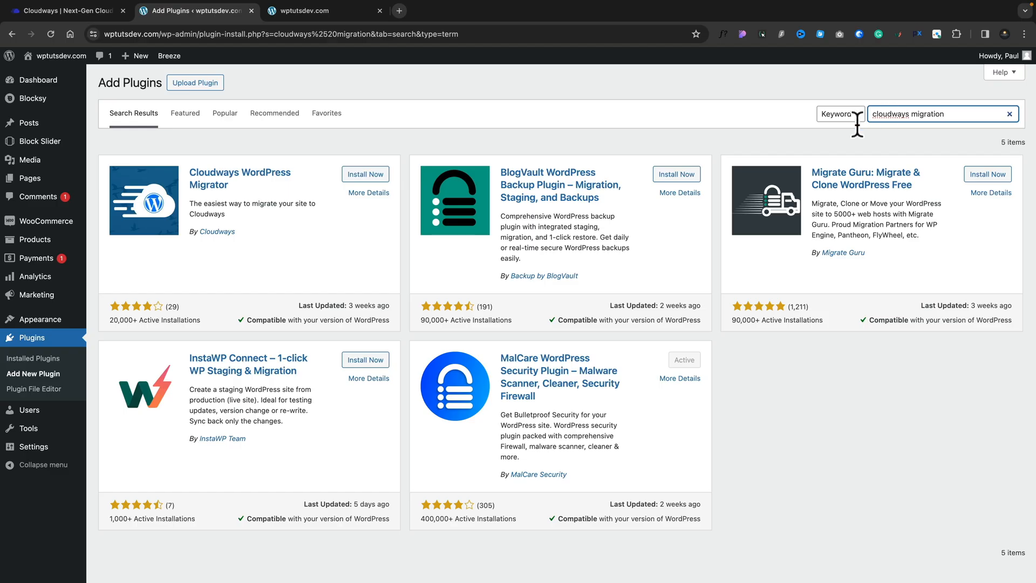
{"action": "mouse_move", "coordinate": [322, 144]}
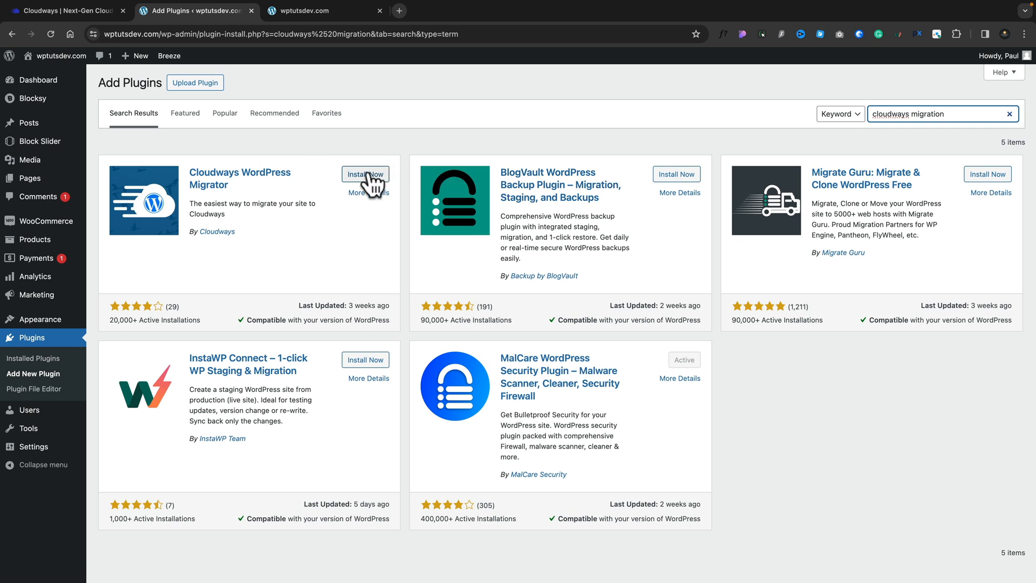
{"action": "left_click", "coordinate": [366, 177]}
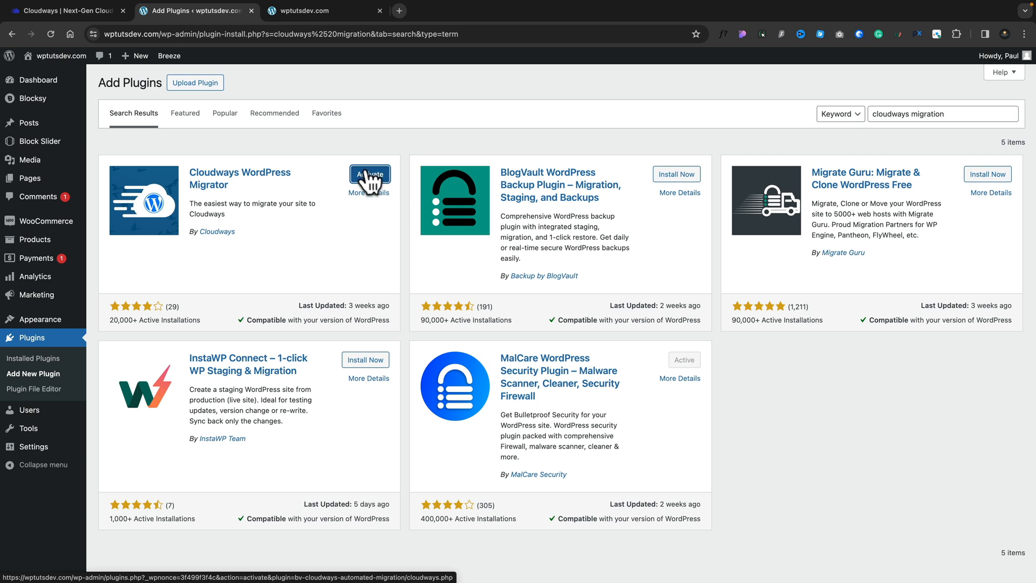
{"action": "left_click", "coordinate": [369, 177]}
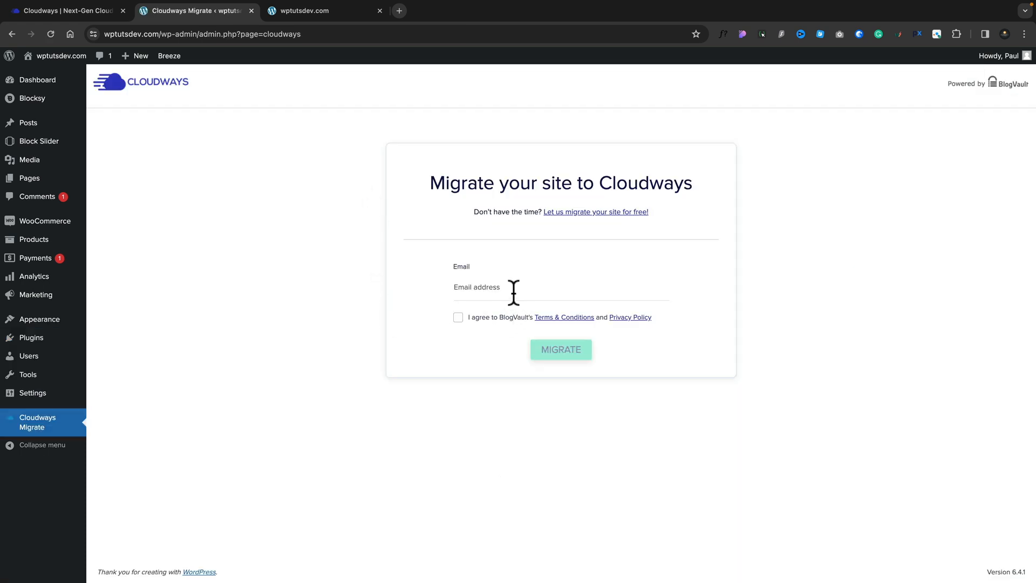
{"action": "left_click", "coordinate": [502, 287]}
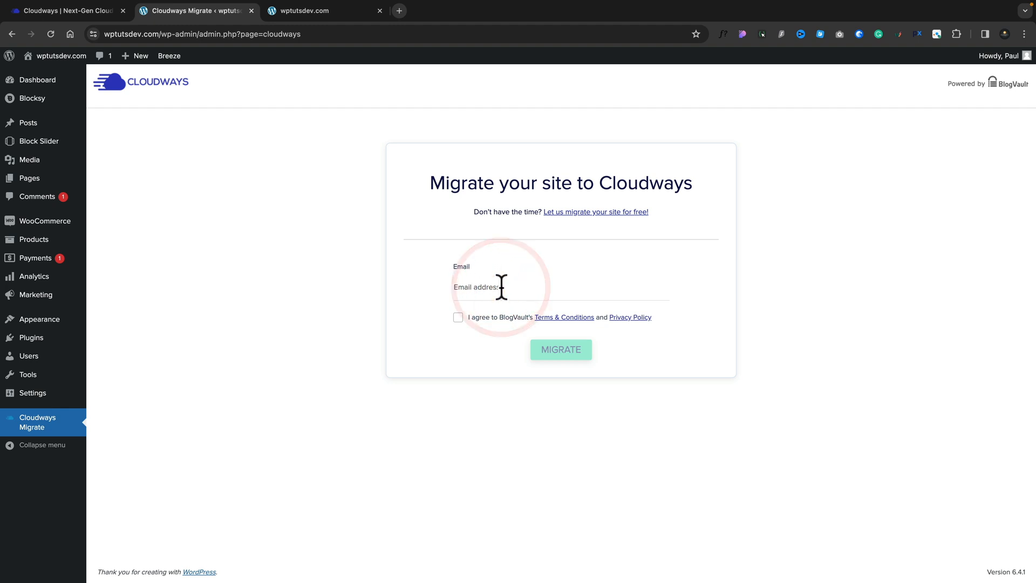
{"action": "type", "text": "no@email.com"}
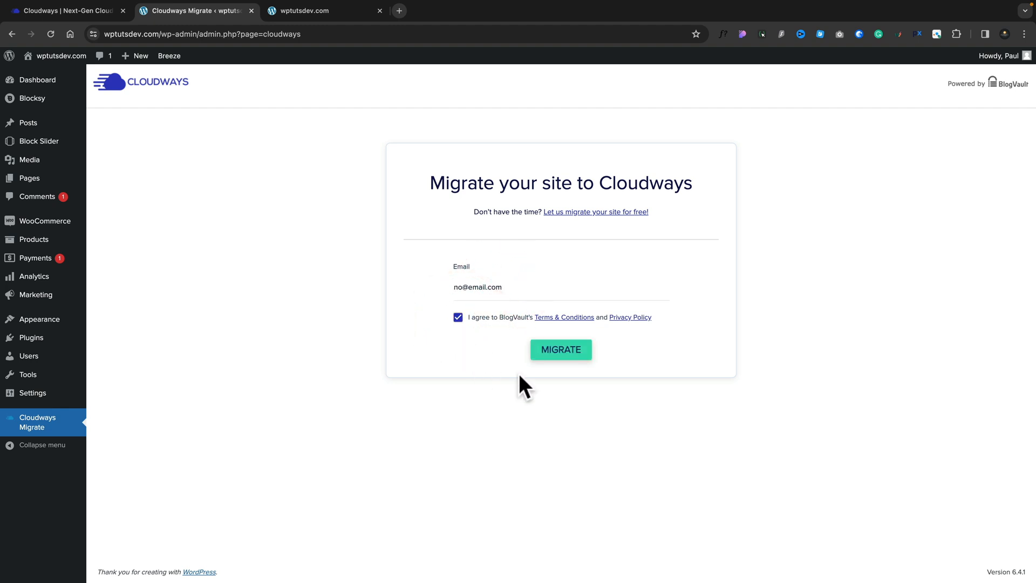
{"action": "left_click", "coordinate": [560, 349]}
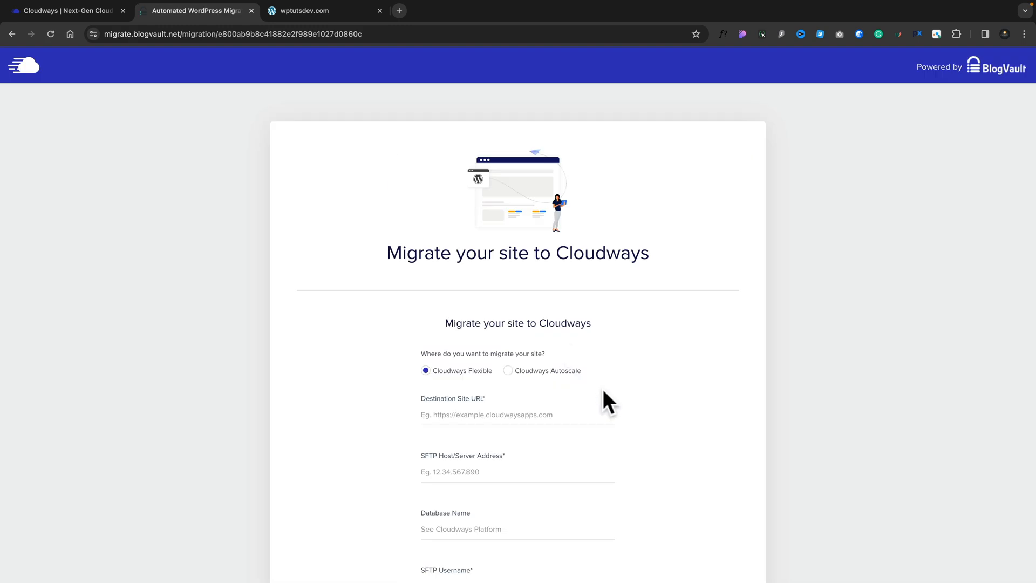
{"action": "scroll", "scroll_direction": "down", "scroll_amount": 3}
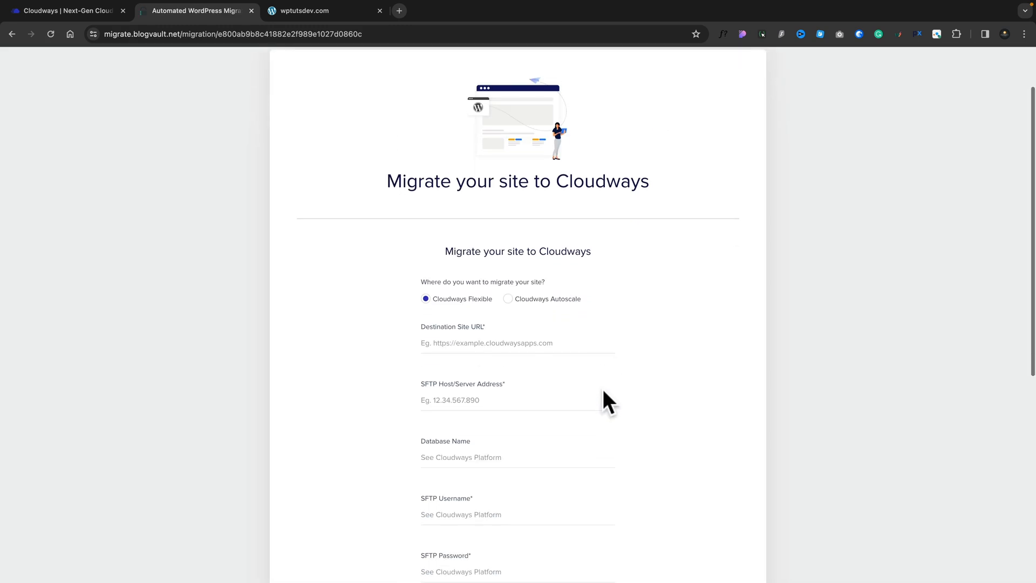
{"action": "scroll", "scroll_direction": "down", "scroll_amount": 3}
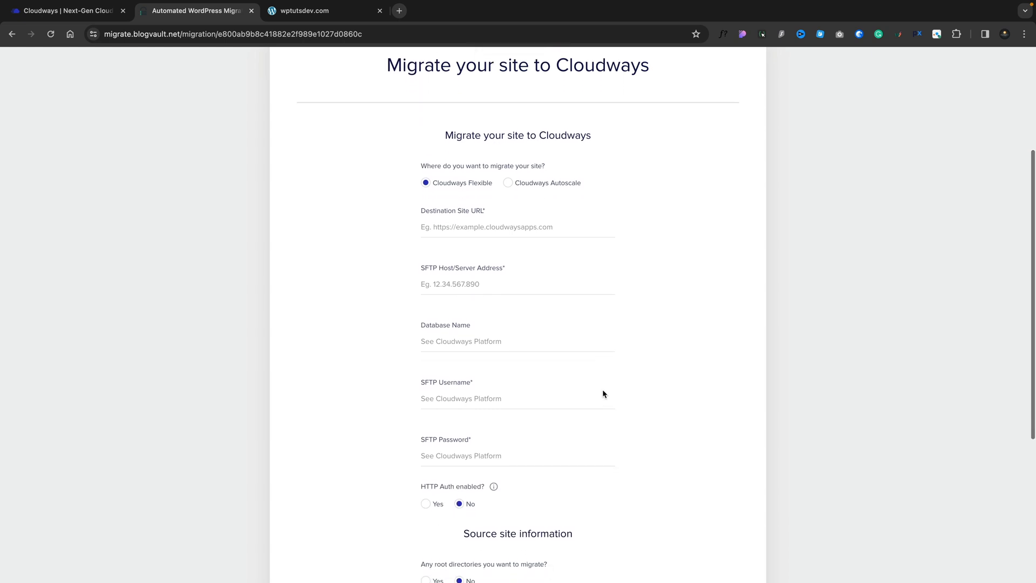
{"action": "scroll", "scroll_direction": "down", "scroll_amount": 3}
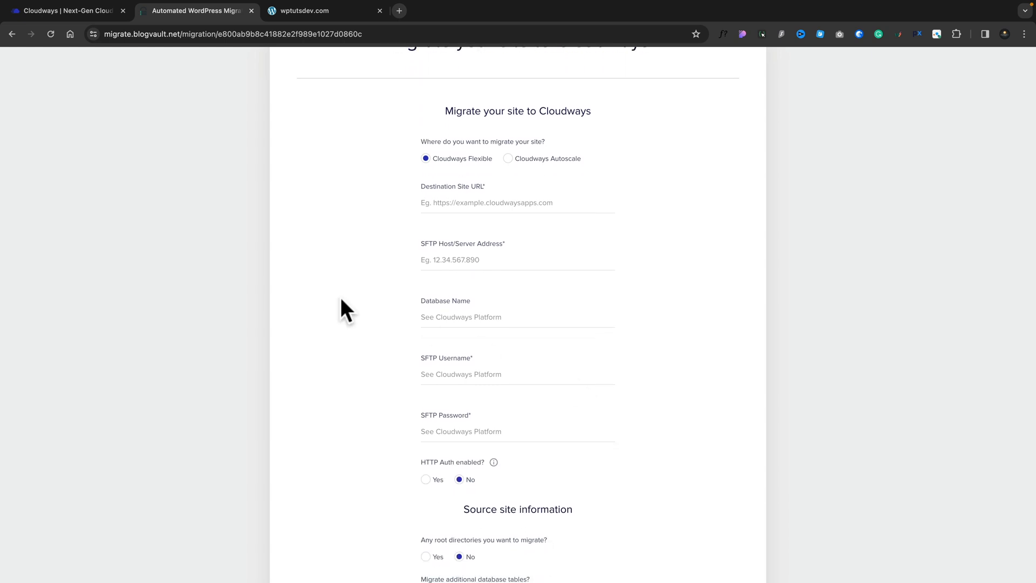
{"action": "left_click", "coordinate": [370, 14]}
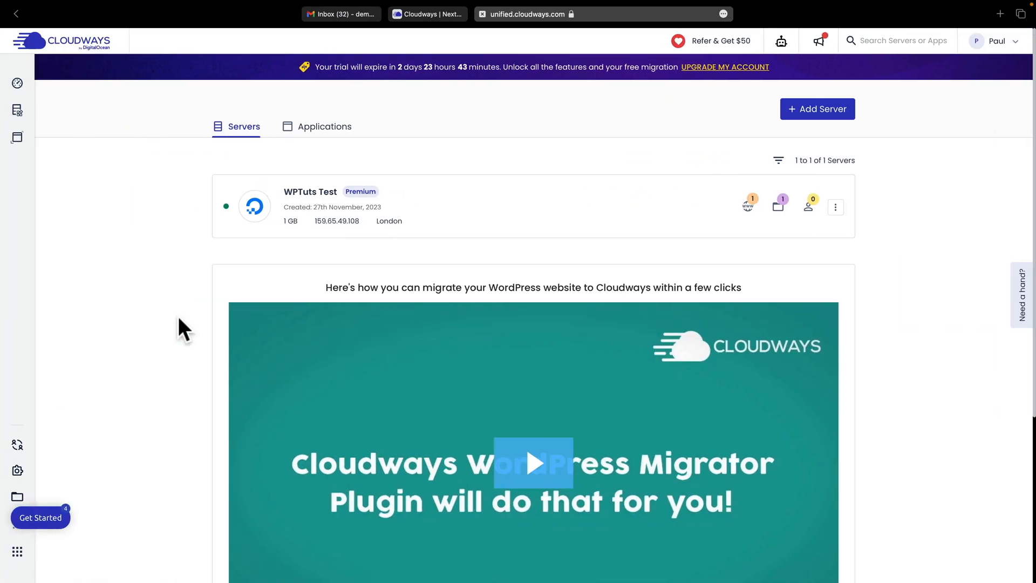
Step: Open the WPTuts Test server card to show its Master Credentials
{"action": "left_click", "coordinate": [311, 199]}
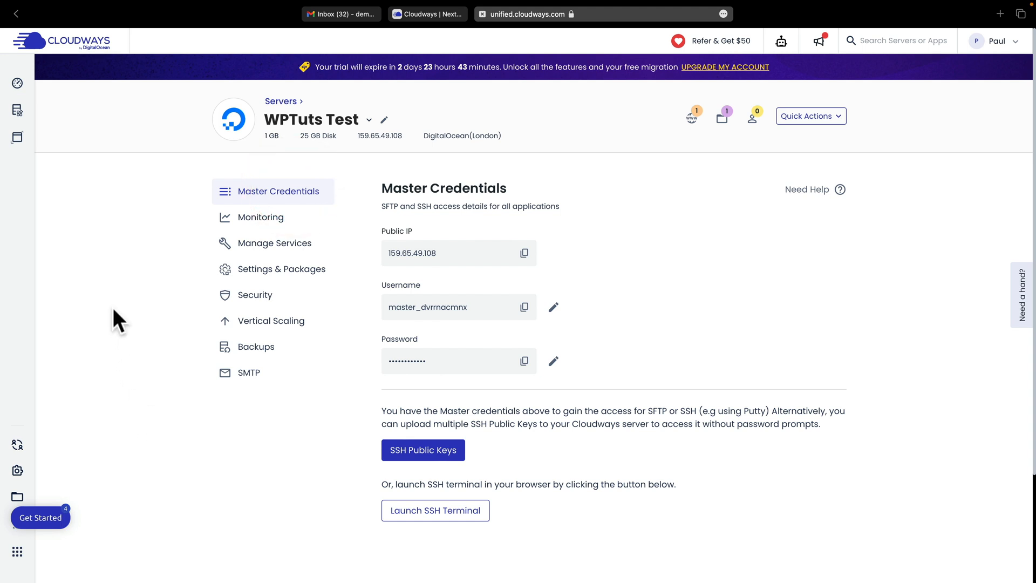
{"action": "mouse_move", "coordinate": [201, 408]}
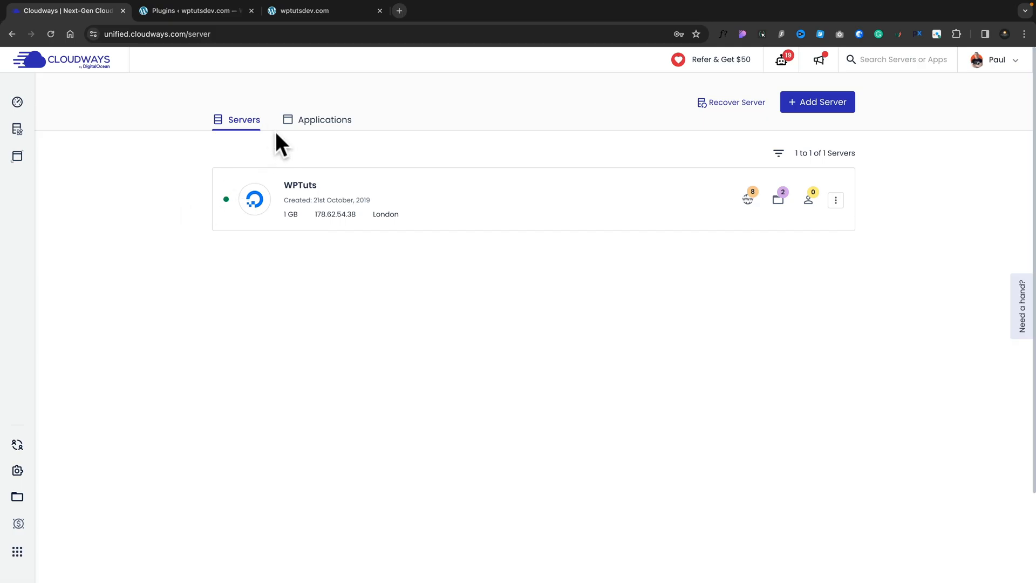
{"action": "mouse_move", "coordinate": [324, 120]}
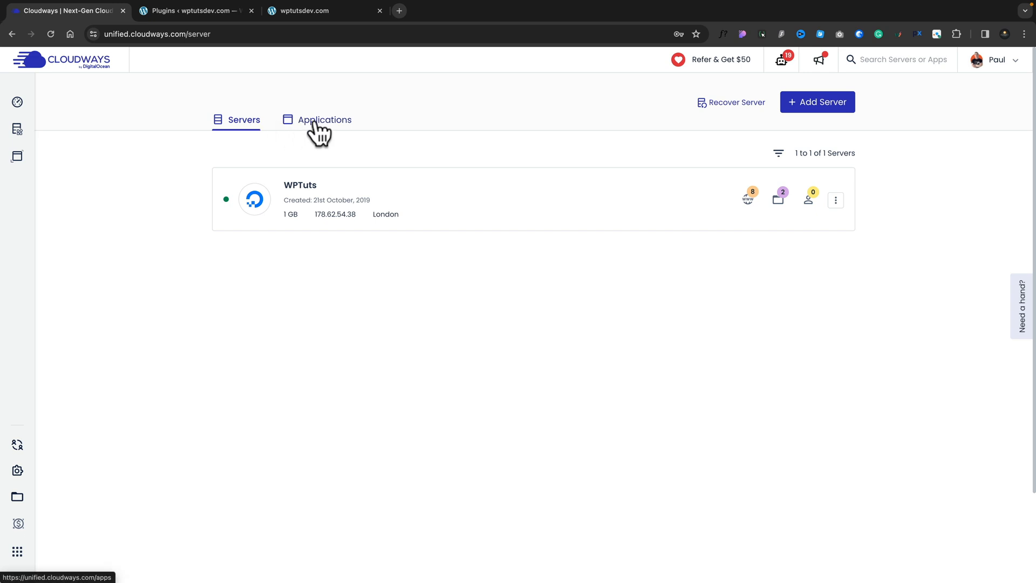
Step: Show the hosted applications list to reach WPTutsDev's Access Details
{"action": "left_click", "coordinate": [324, 120]}
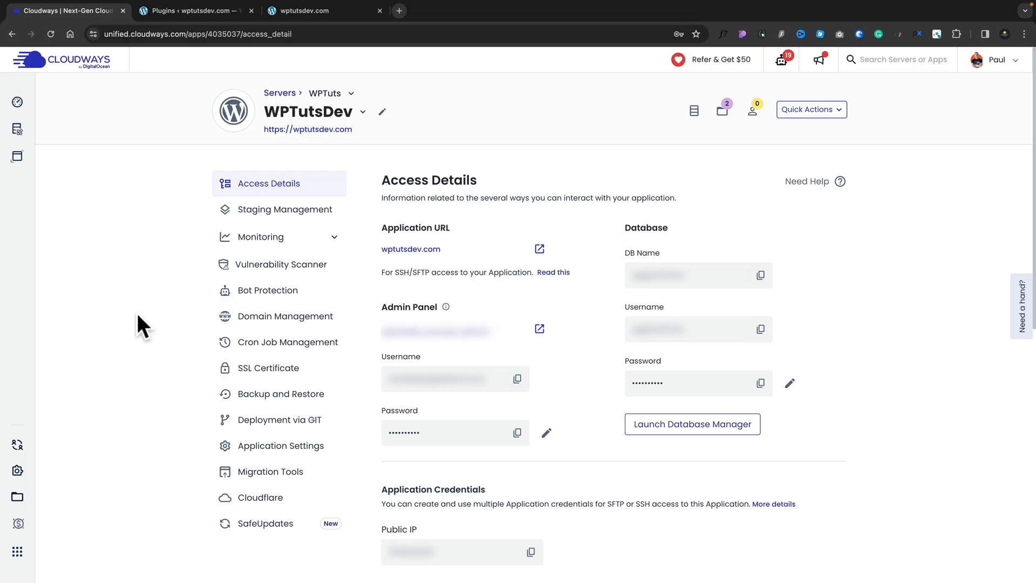
Step: Open WPTutsDev's Application Settings and scroll through the Varnish and HTTPS Redirection toggles
{"action": "left_click", "coordinate": [280, 446]}
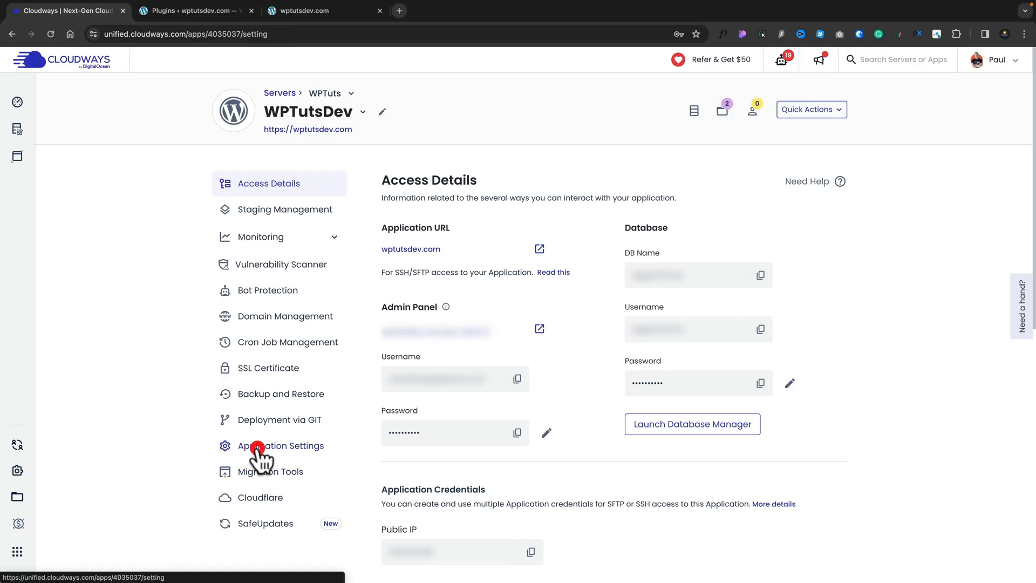
{"action": "left_click", "coordinate": [280, 445]}
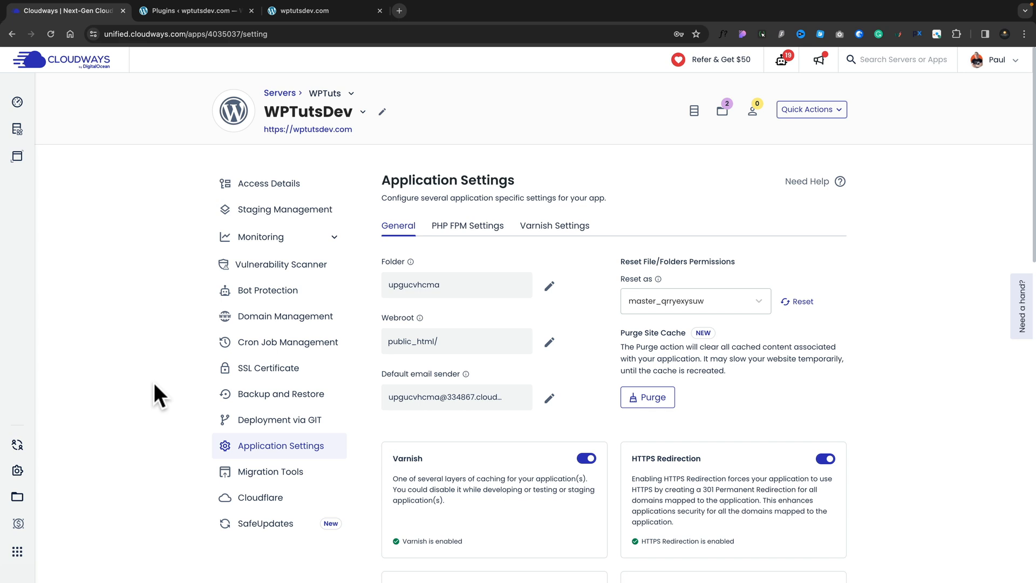
{"action": "scroll", "scroll_direction": "down", "scroll_amount": 3}
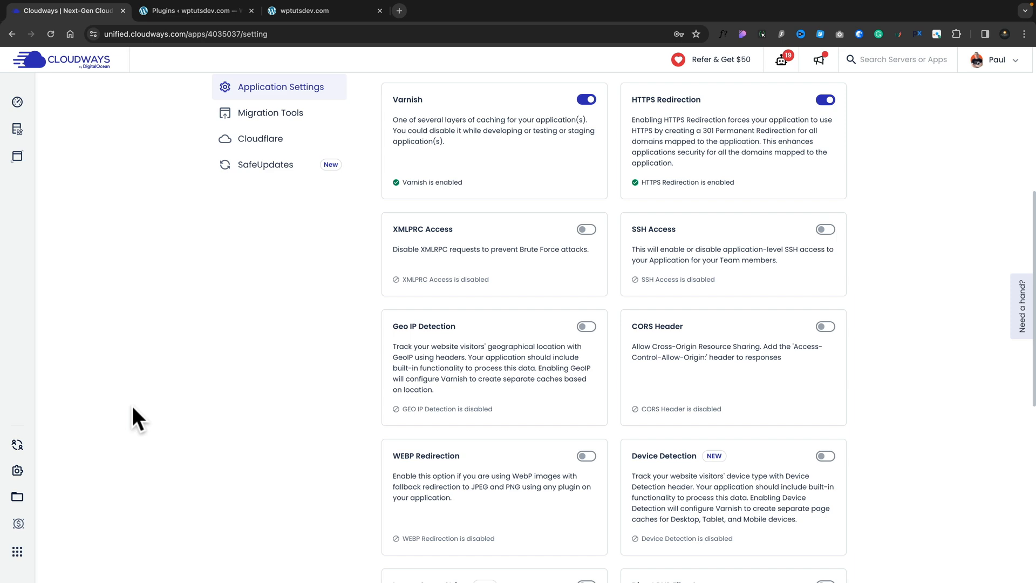
{"action": "mouse_move", "coordinate": [258, 405]}
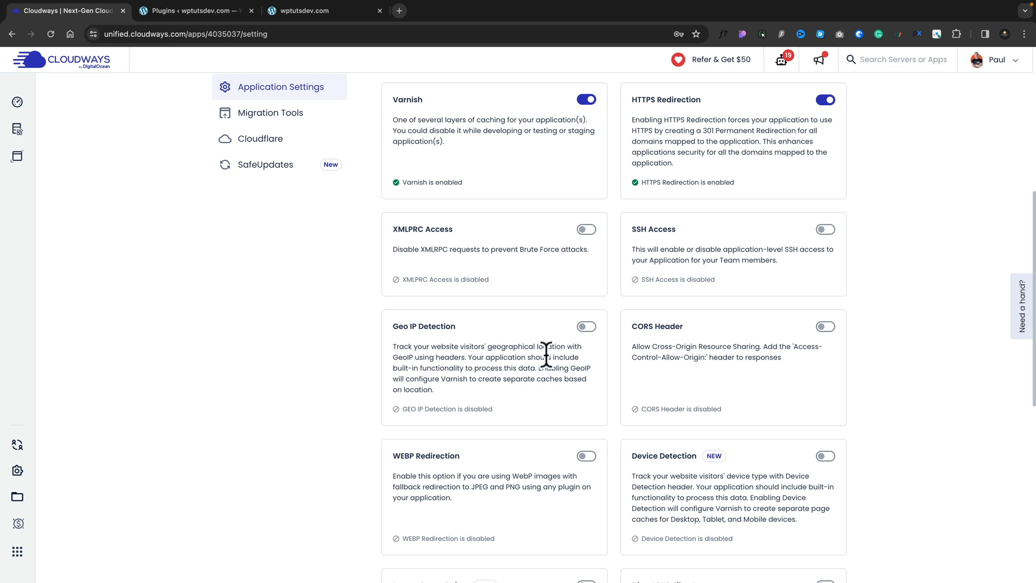
{"action": "scroll", "scroll_direction": "down", "scroll_amount": 3}
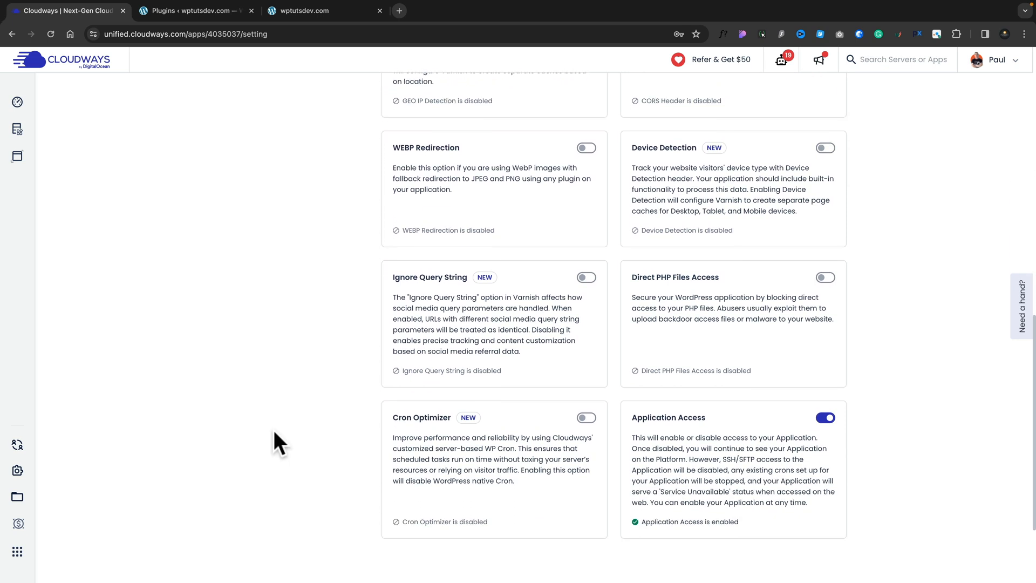
{"action": "scroll", "scroll_direction": "down", "scroll_amount": 3}
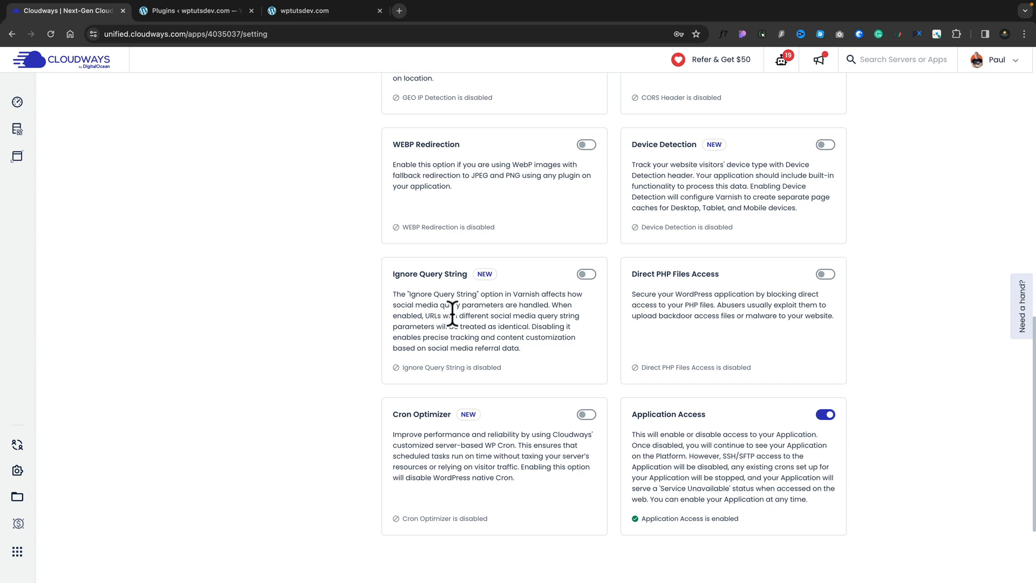
{"action": "left_click", "coordinate": [192, 11]}
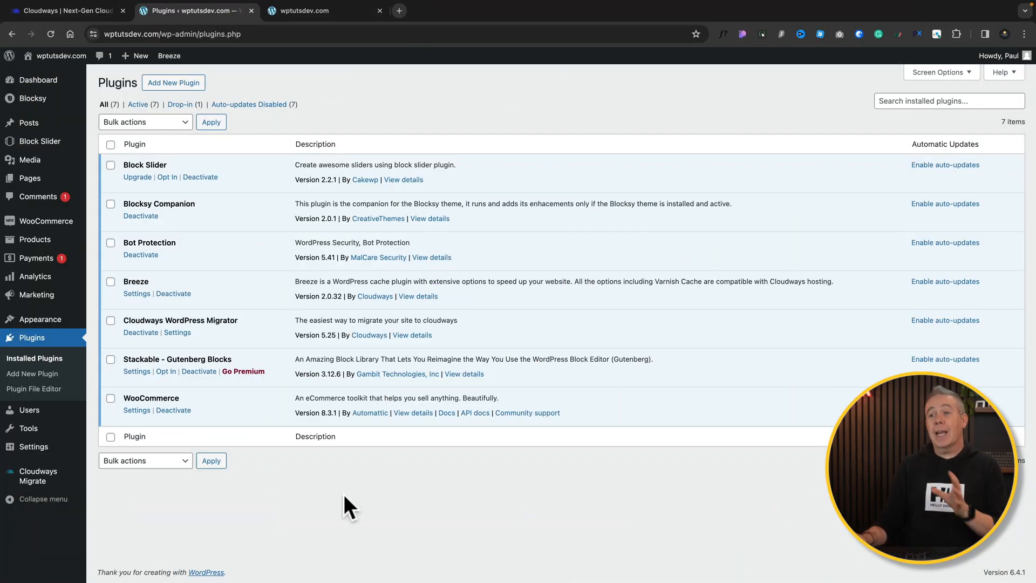
{"action": "mouse_move", "coordinate": [337, 486]}
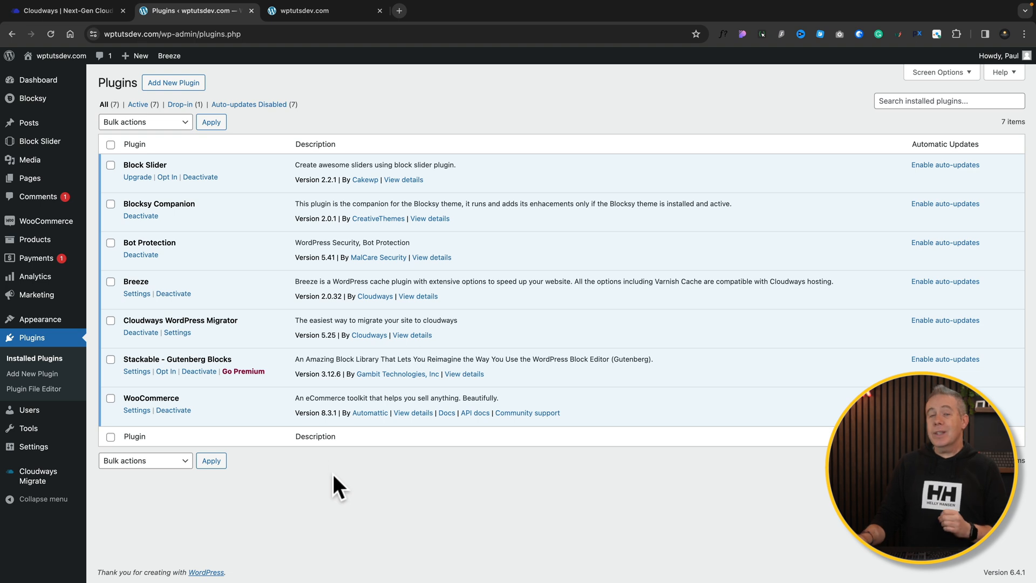
{"action": "mouse_move", "coordinate": [357, 500]}
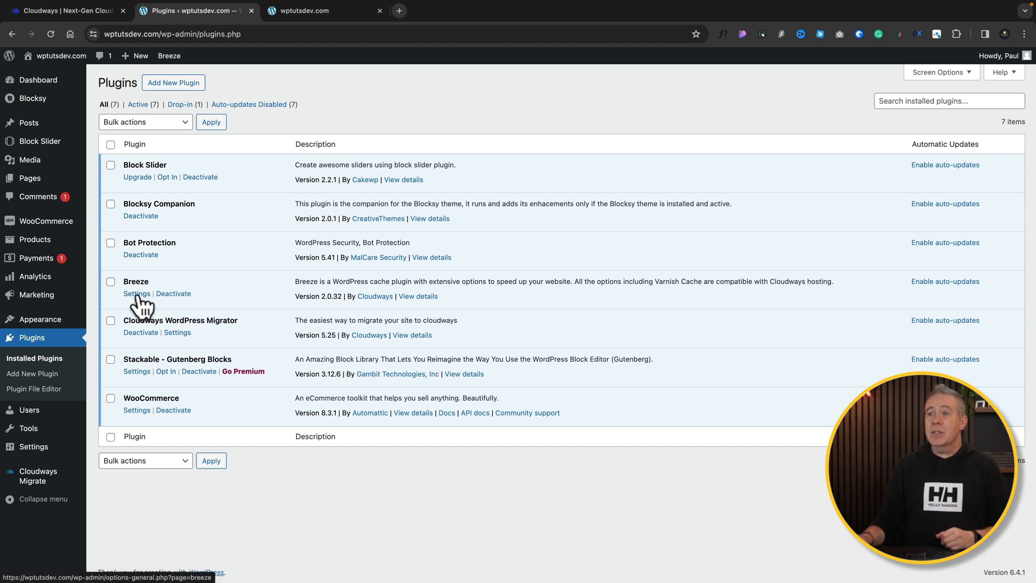
Step: Review Breeze's Basic Options showing cache system, Gzip compression and browser cache enabled
{"action": "left_click", "coordinate": [136, 294]}
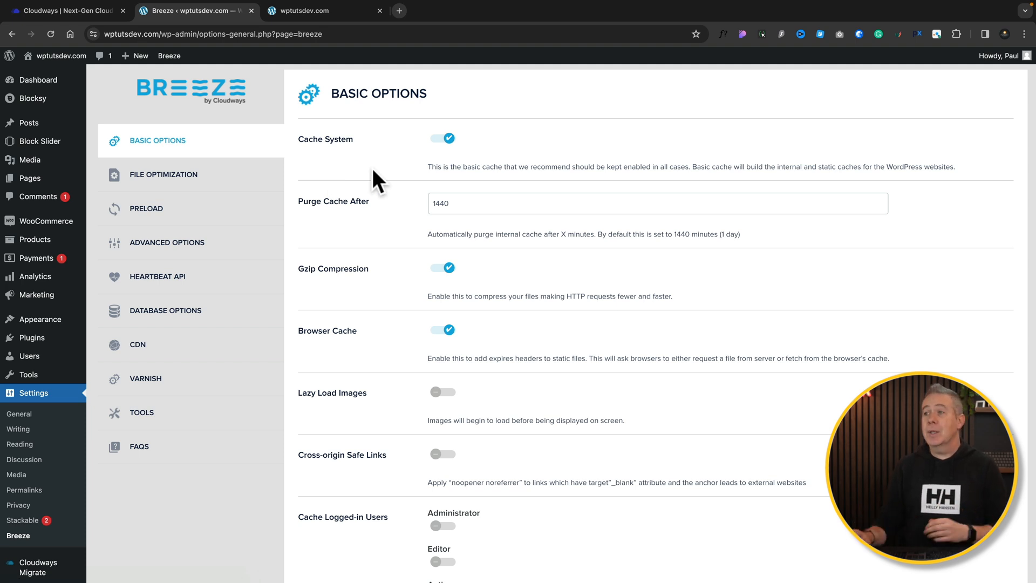
{"action": "mouse_move", "coordinate": [382, 177]}
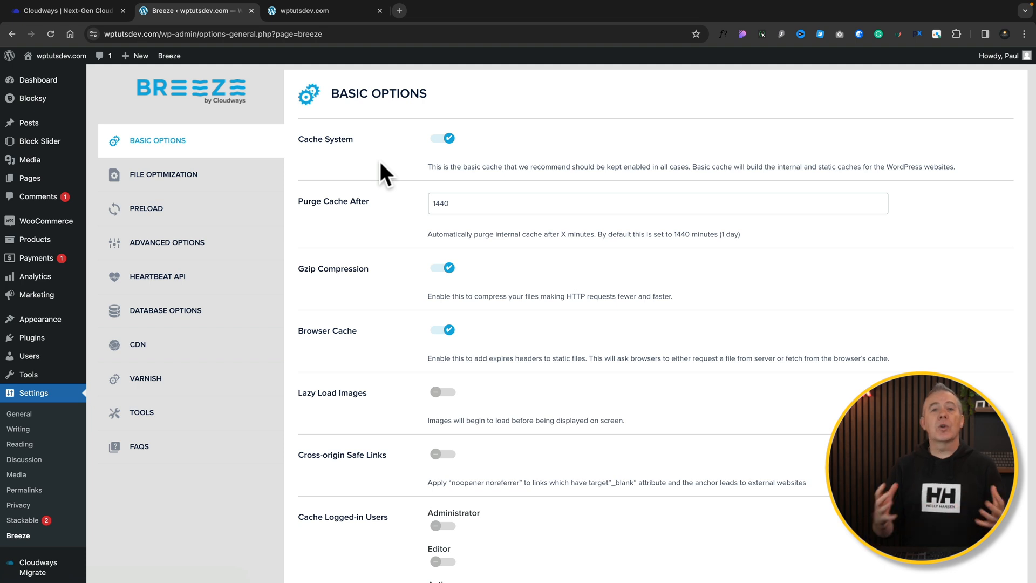
{"action": "mouse_move", "coordinate": [356, 137]}
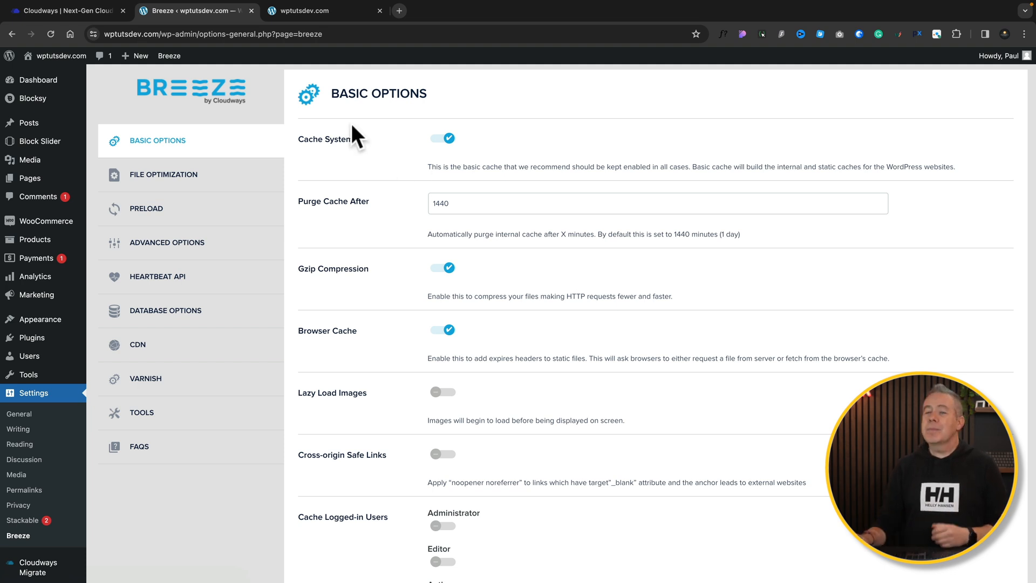
{"action": "mouse_move", "coordinate": [341, 178]}
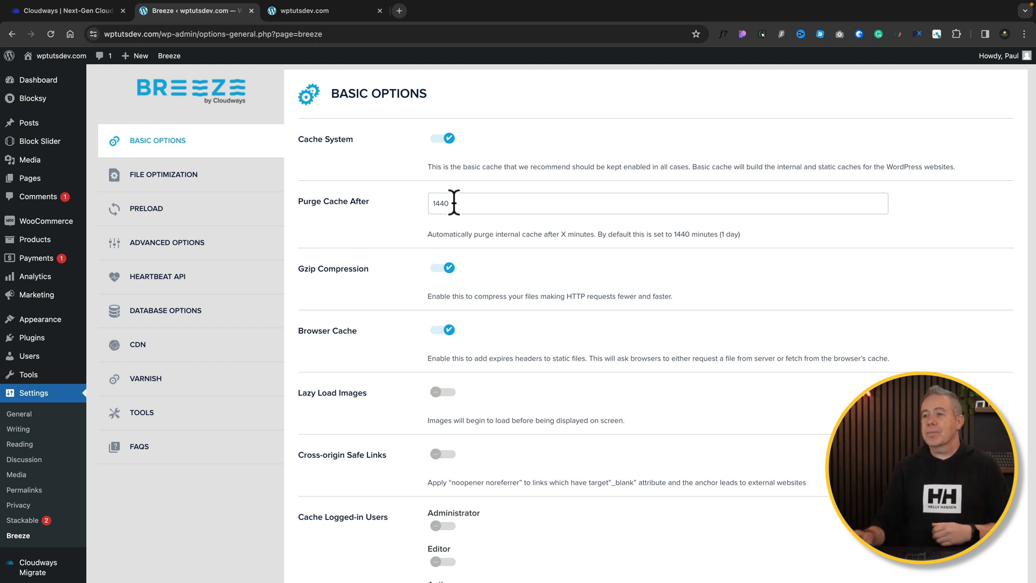
{"action": "mouse_move", "coordinate": [408, 287]}
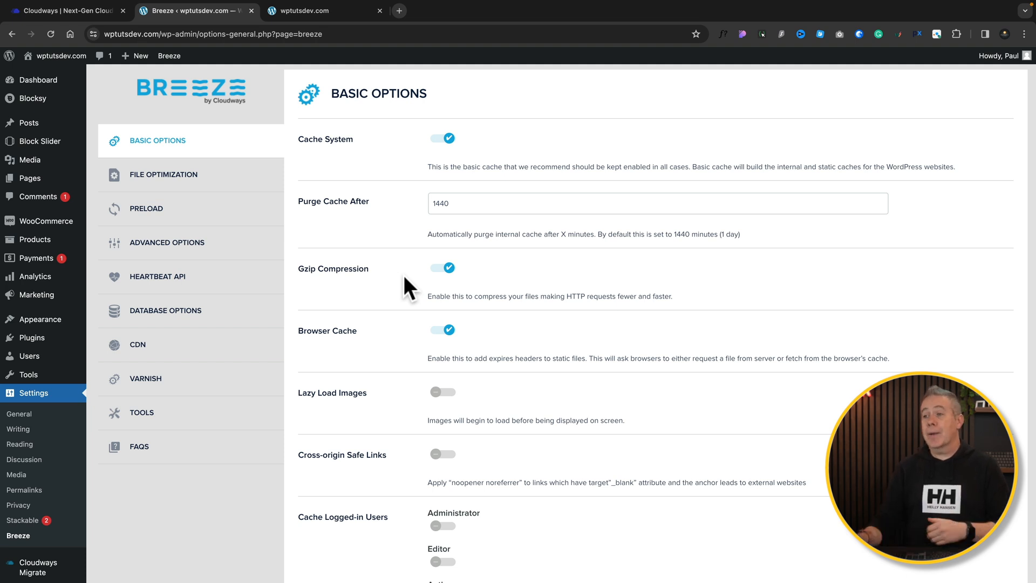
{"action": "scroll", "scroll_direction": "down", "scroll_amount": 3}
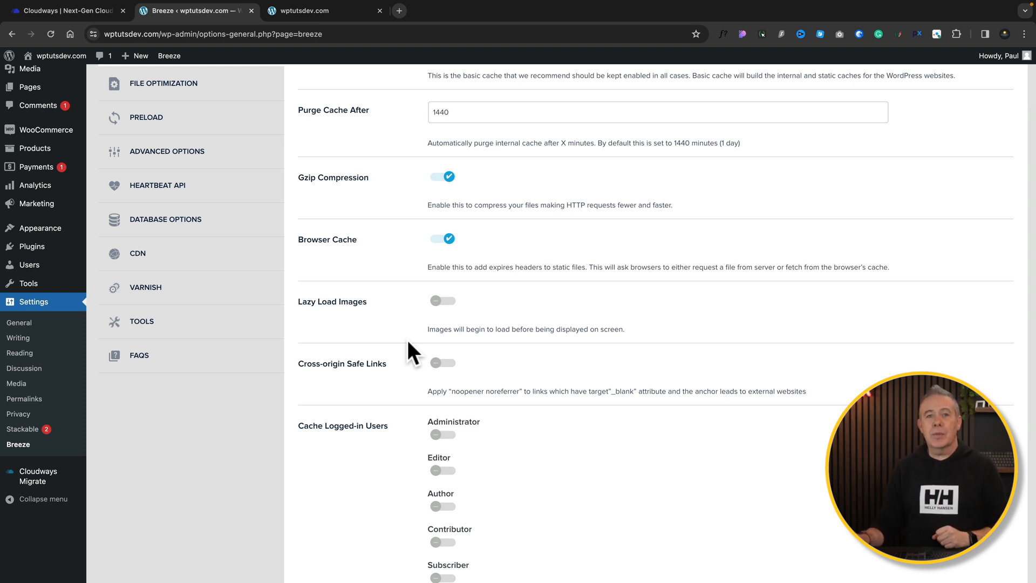
{"action": "mouse_move", "coordinate": [394, 350]}
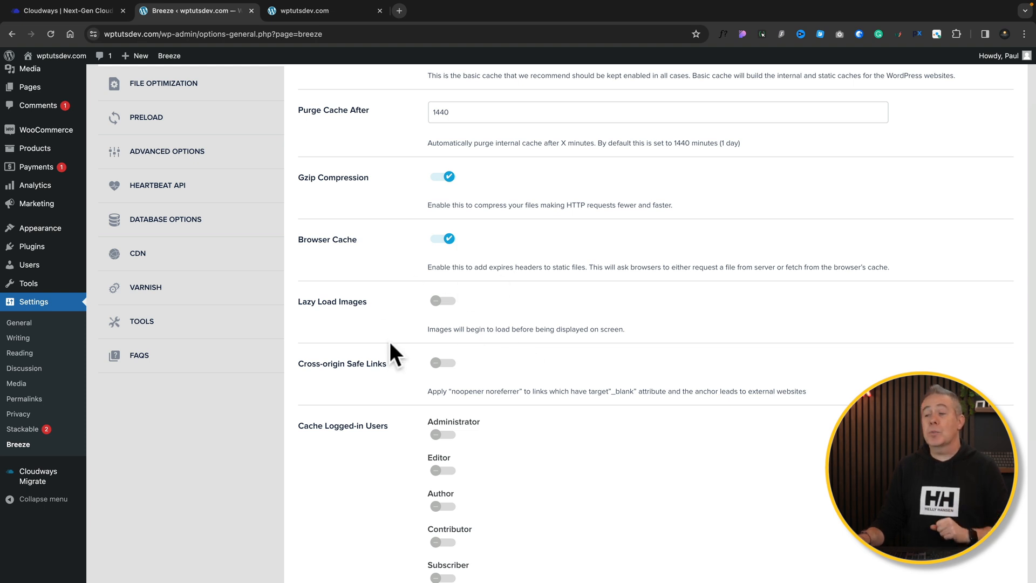
{"action": "scroll", "scroll_direction": "down", "scroll_amount": 3}
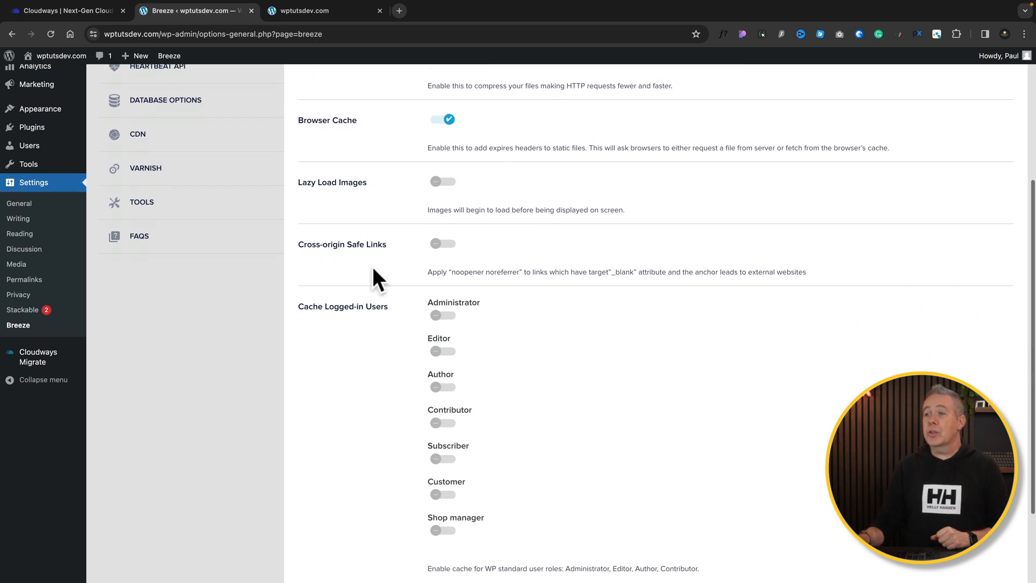
{"action": "mouse_move", "coordinate": [383, 346]}
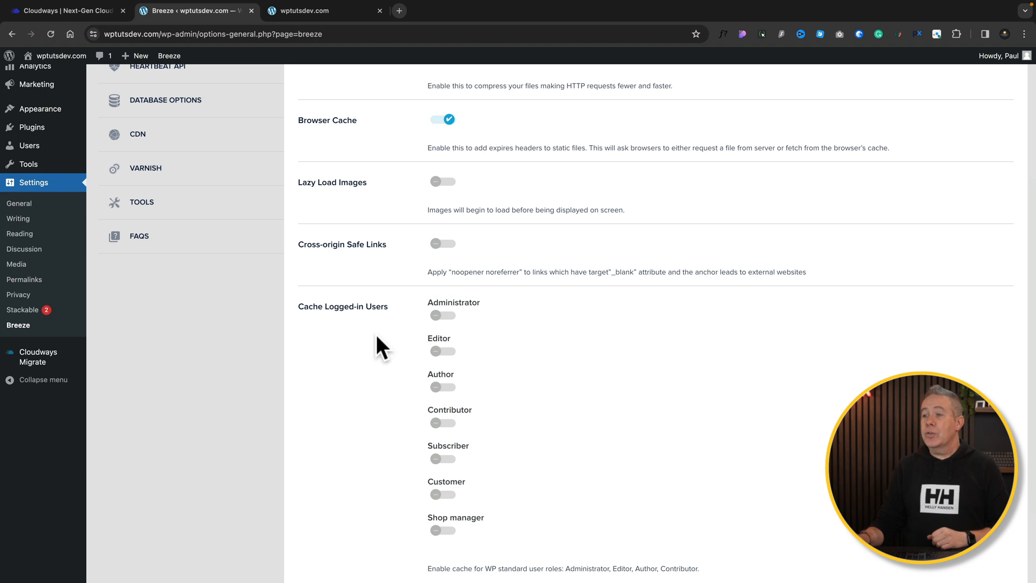
{"action": "scroll", "scroll_direction": "down", "scroll_amount": 3}
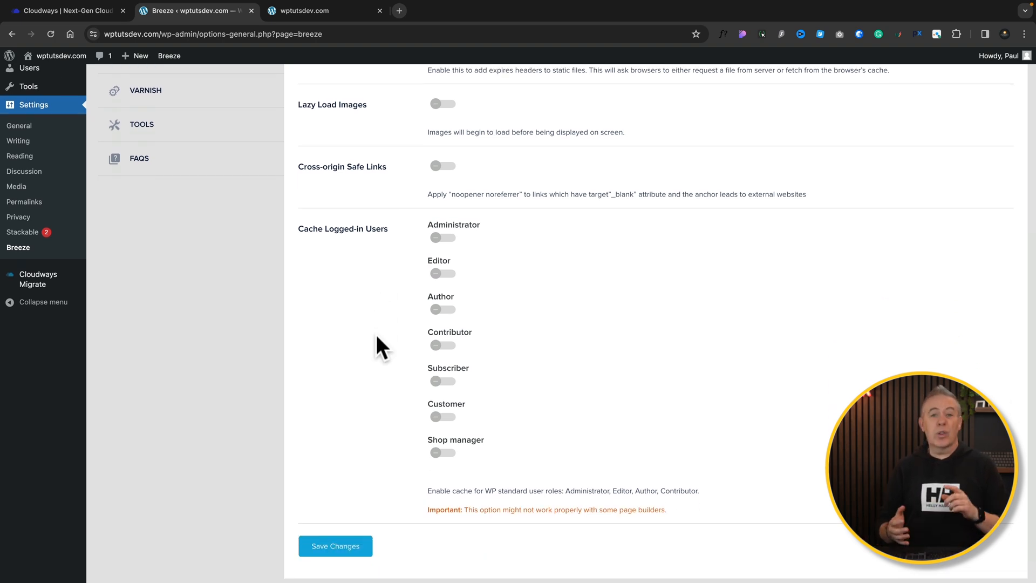
{"action": "mouse_move", "coordinate": [393, 261]}
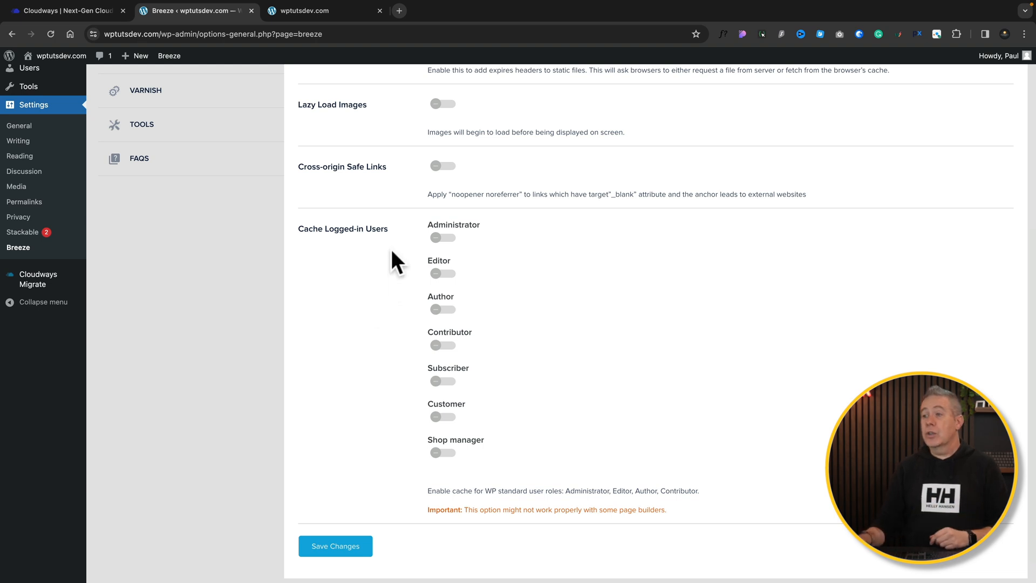
{"action": "scroll", "scroll_direction": "up", "scroll_amount": 3}
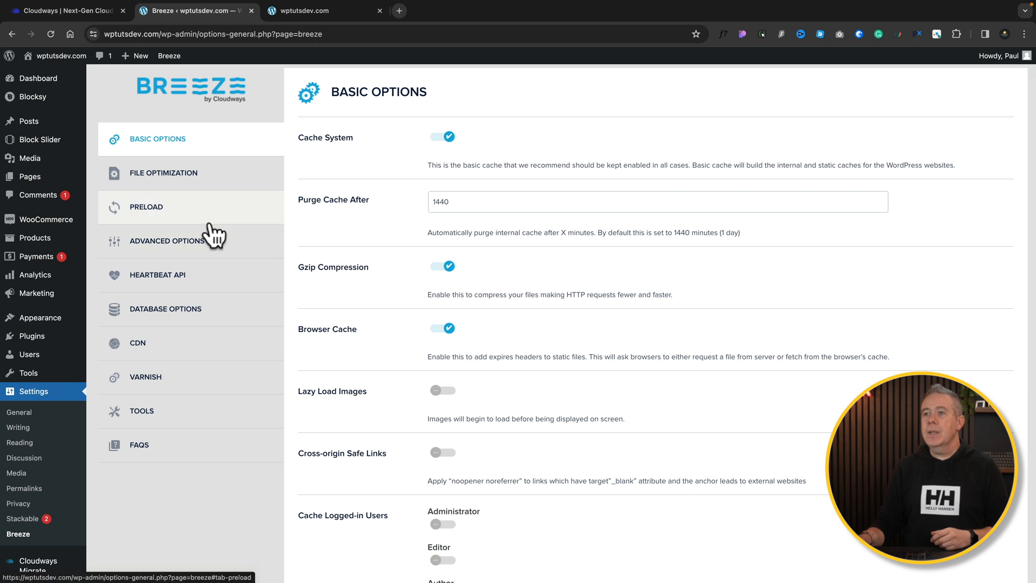
Step: Enable HTML minification in Breeze's File Optimization settings
{"action": "left_click", "coordinate": [163, 173]}
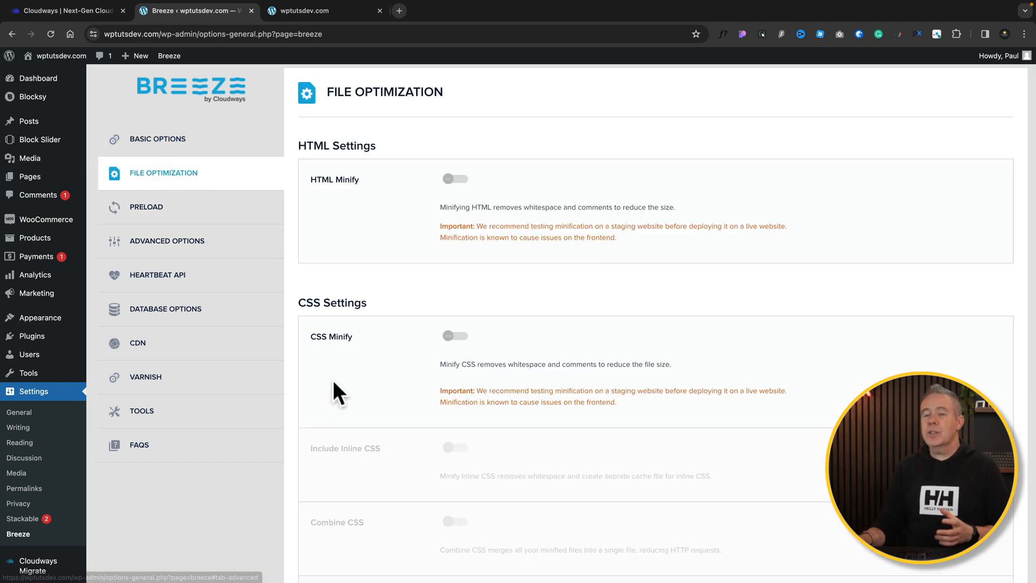
{"action": "mouse_move", "coordinate": [328, 408]}
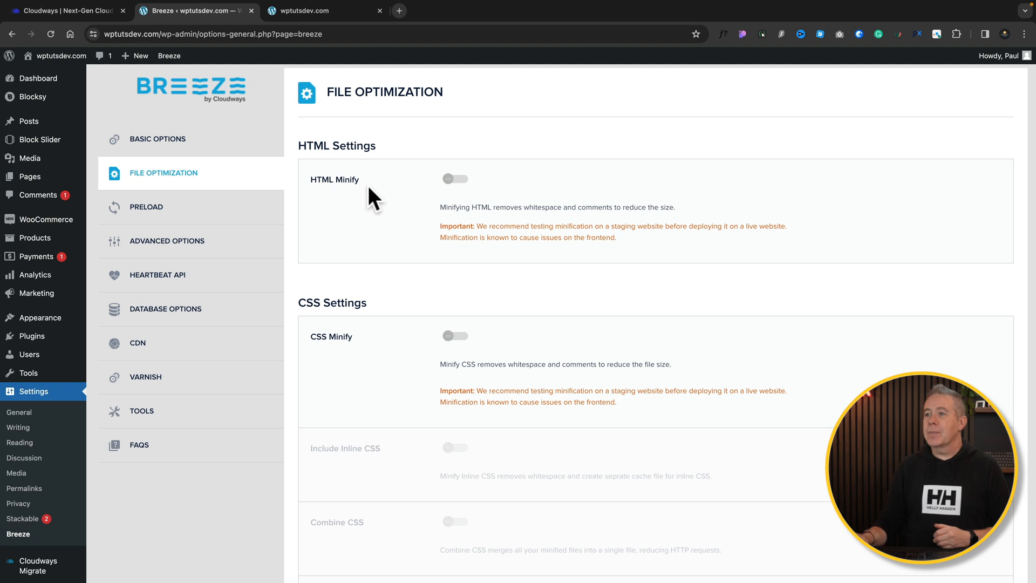
{"action": "mouse_move", "coordinate": [454, 178]}
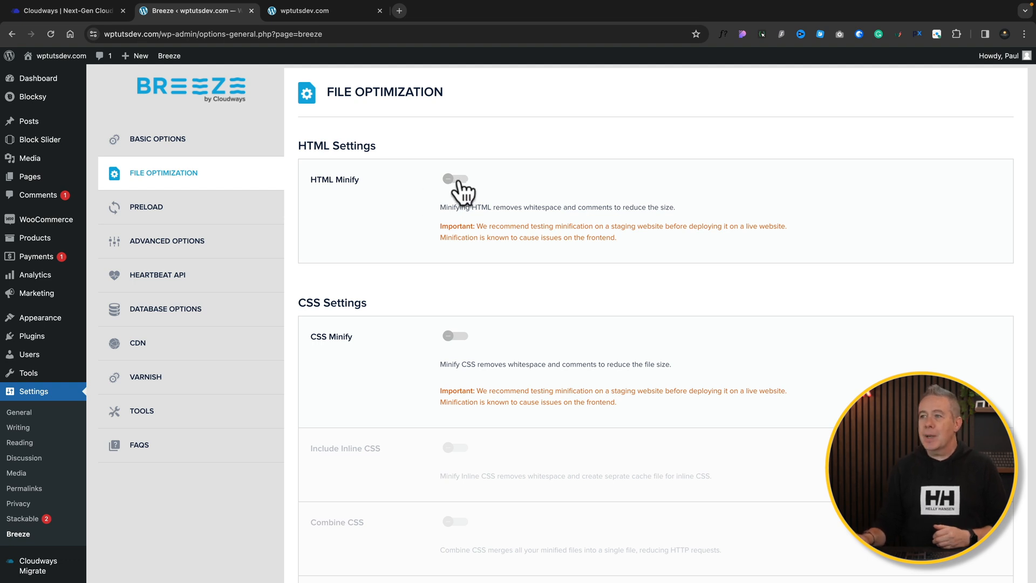
{"action": "left_click", "coordinate": [455, 178]}
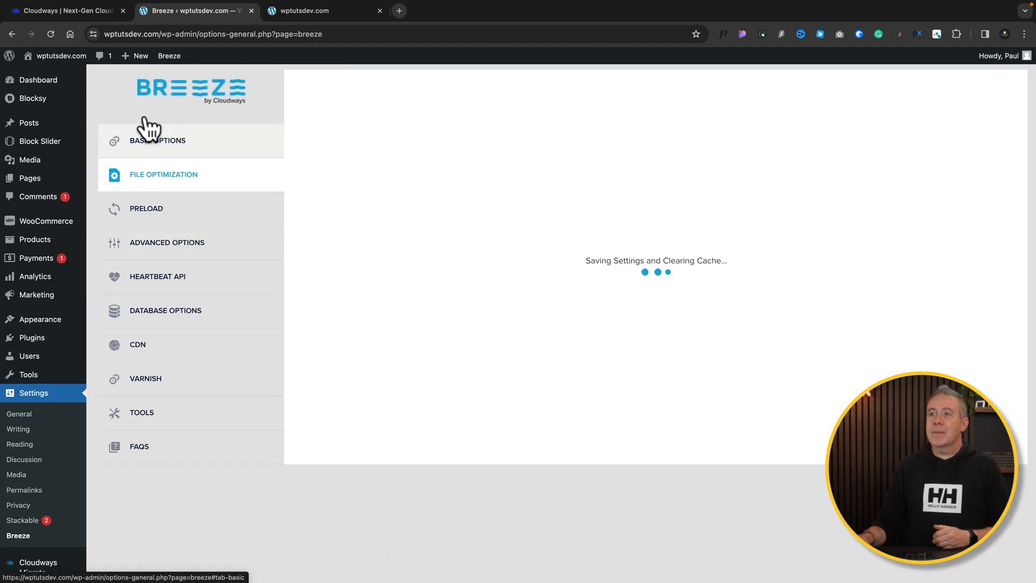
Step: Purge all cached site data via Breeze in the admin bar and switch to the live site
{"action": "left_click", "coordinate": [169, 55]}
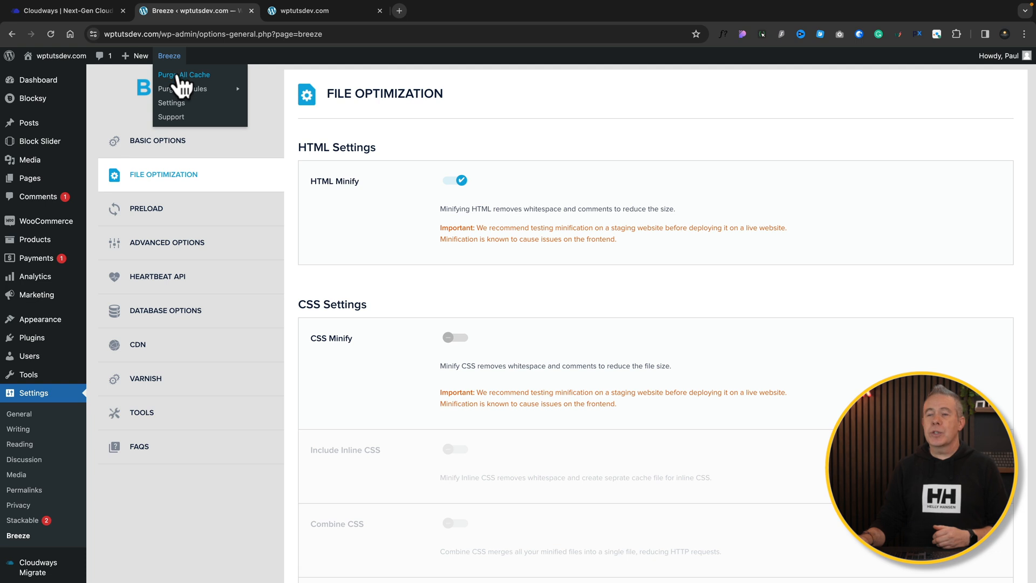
{"action": "left_click", "coordinate": [183, 74]}
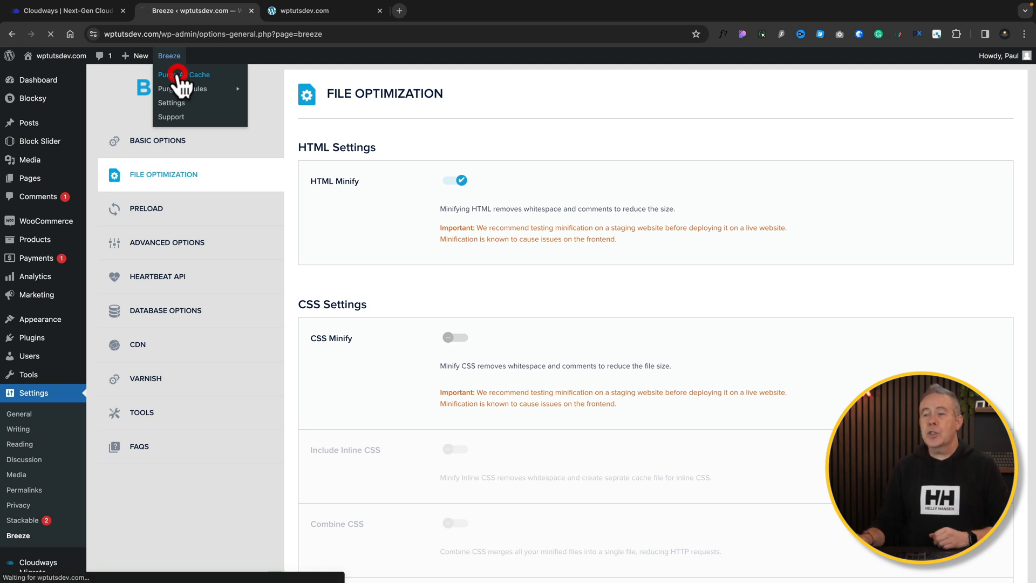
{"action": "left_click", "coordinate": [190, 75]}
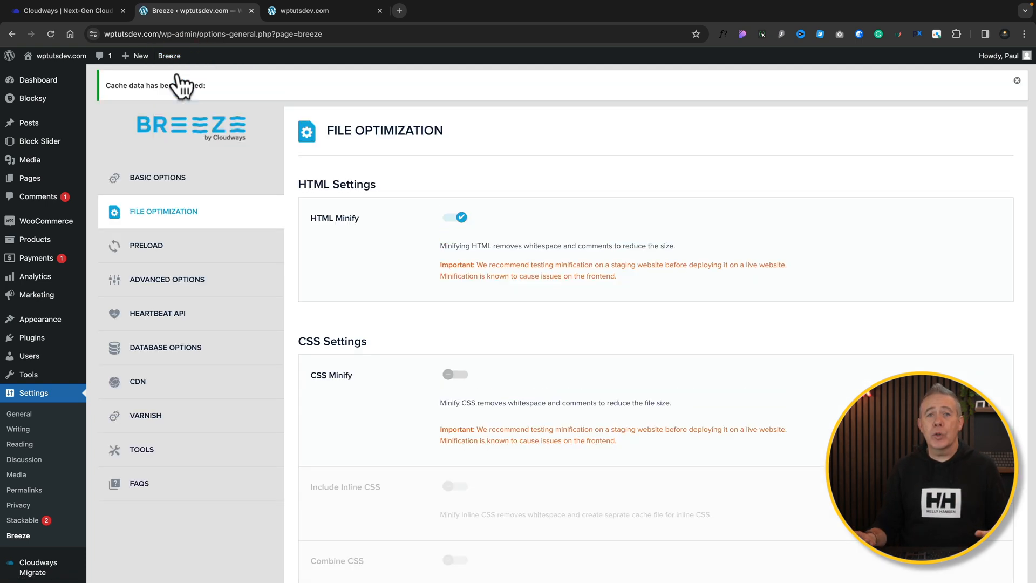
{"action": "left_click", "coordinate": [324, 11]}
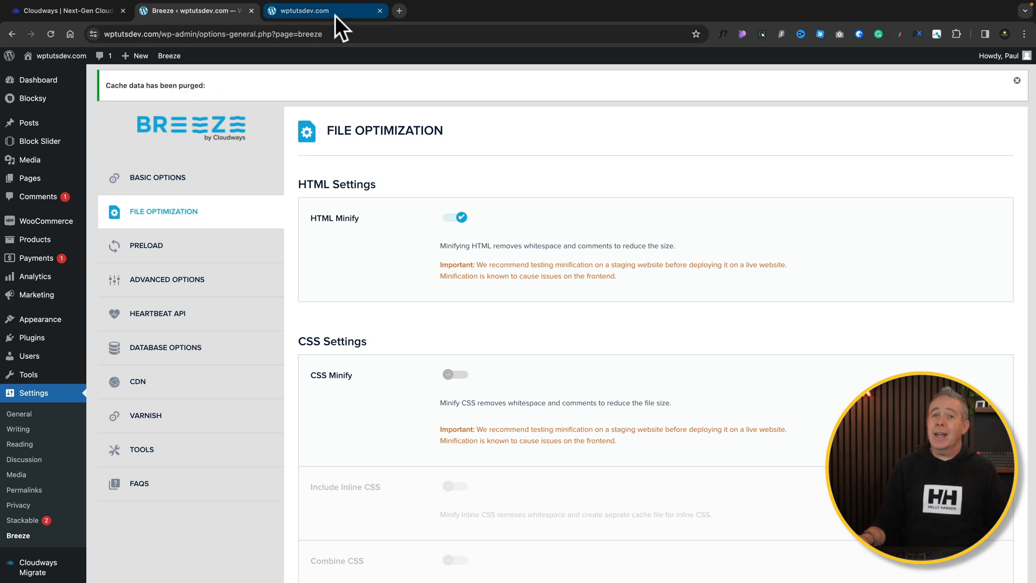
{"action": "mouse_move", "coordinate": [323, 11]}
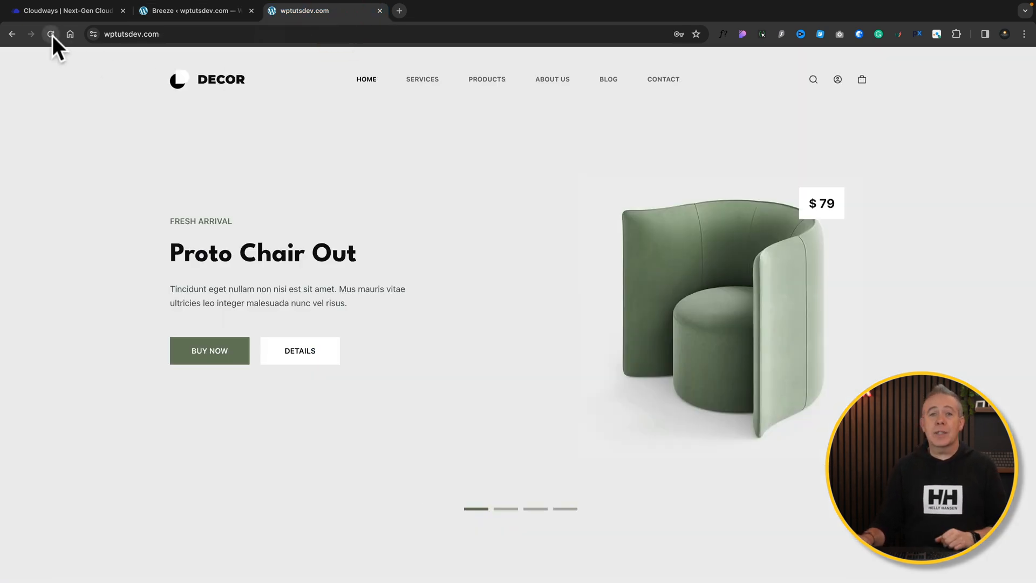
Step: Reload the homepage, then browse the Services, Products shop and Aliquam Ododiam product pages
{"action": "left_click", "coordinate": [51, 33]}
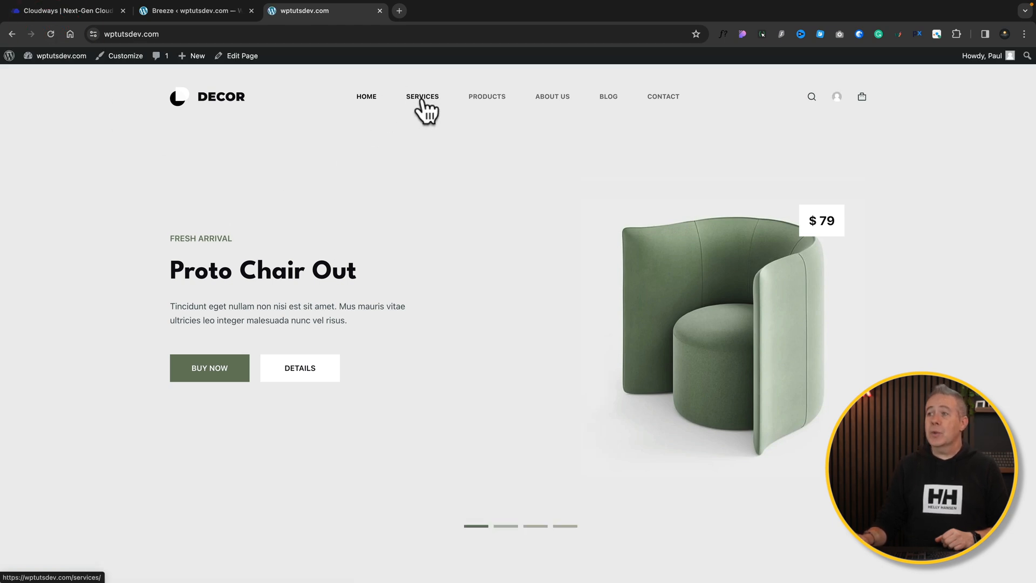
{"action": "left_click", "coordinate": [422, 97]}
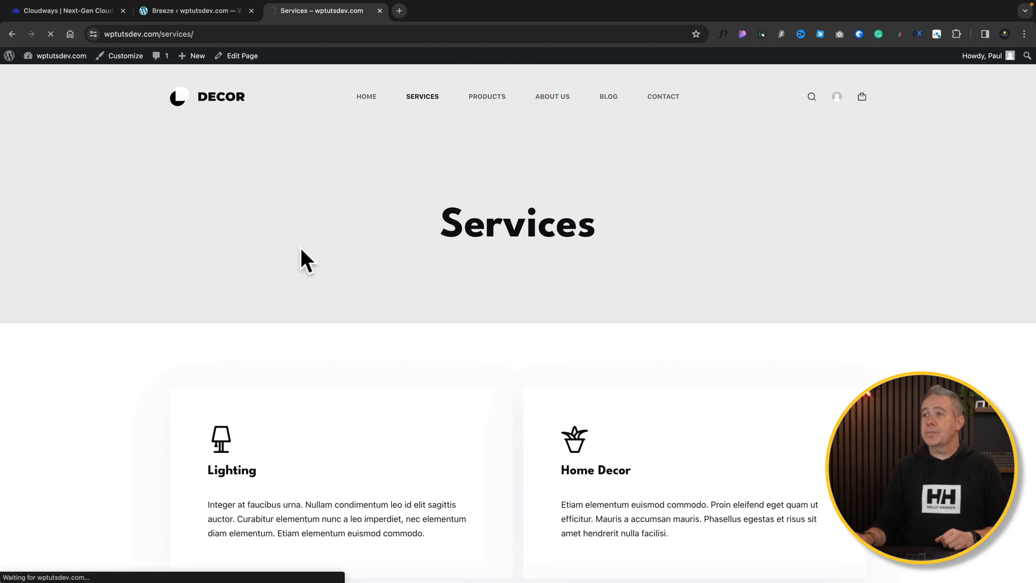
{"action": "left_click", "coordinate": [487, 96]}
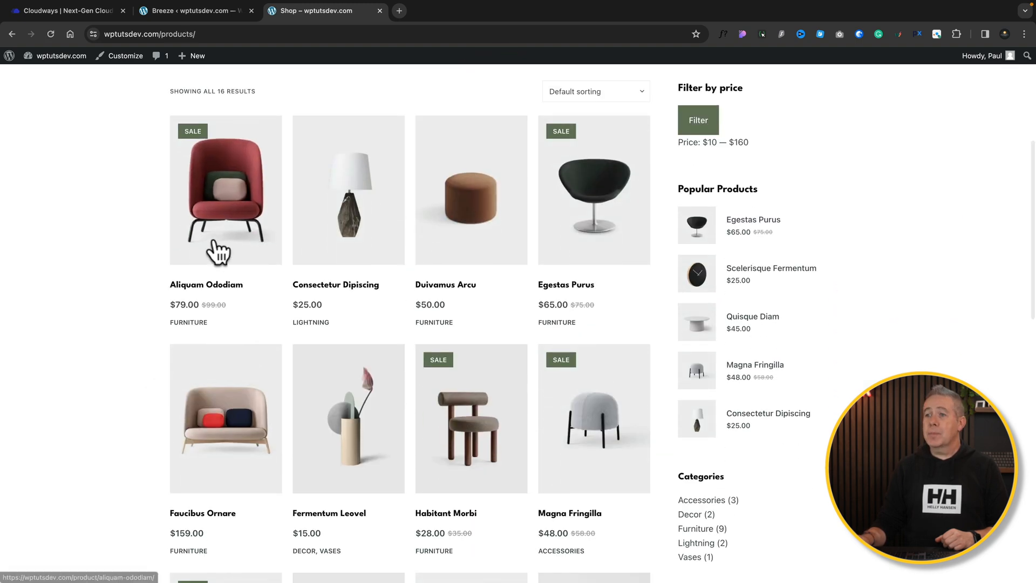
{"action": "left_click", "coordinate": [224, 190]}
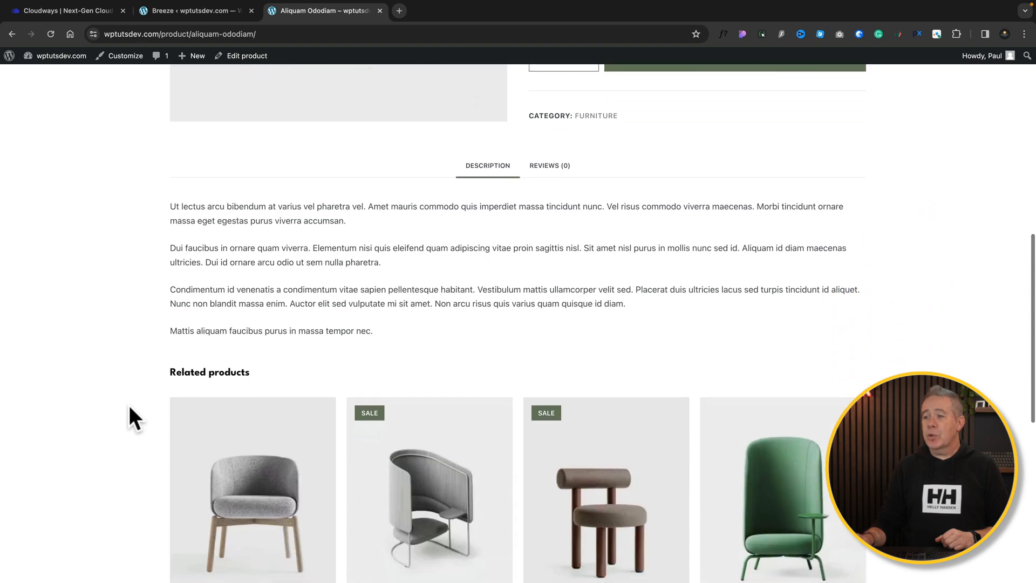
{"action": "scroll", "scroll_direction": "down", "scroll_amount": 3}
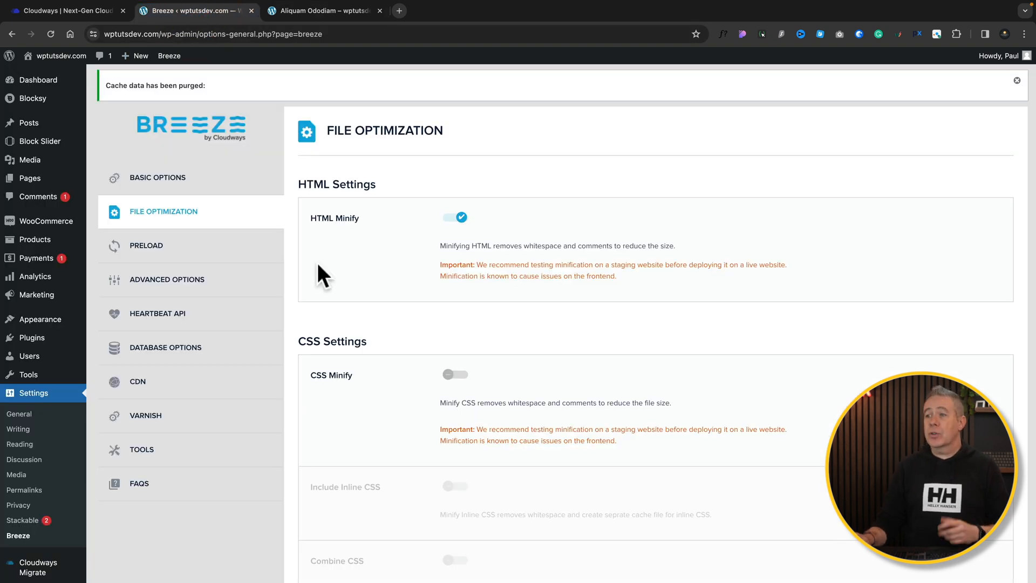
Step: Enable CSS minification in Breeze's File Optimization settings
{"action": "scroll", "scroll_direction": "down", "scroll_amount": 3}
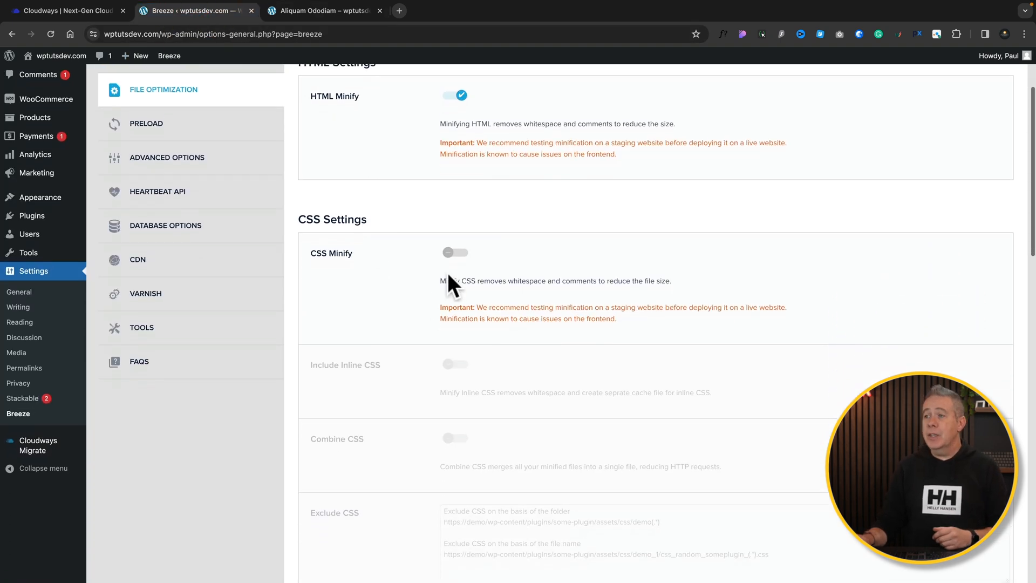
{"action": "left_click", "coordinate": [454, 253]}
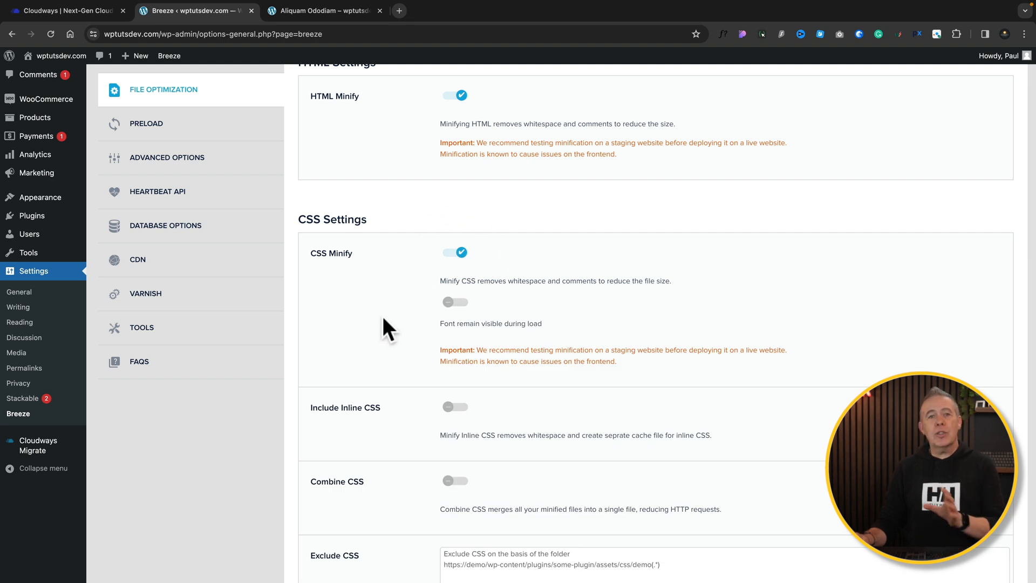
{"action": "mouse_move", "coordinate": [428, 340]}
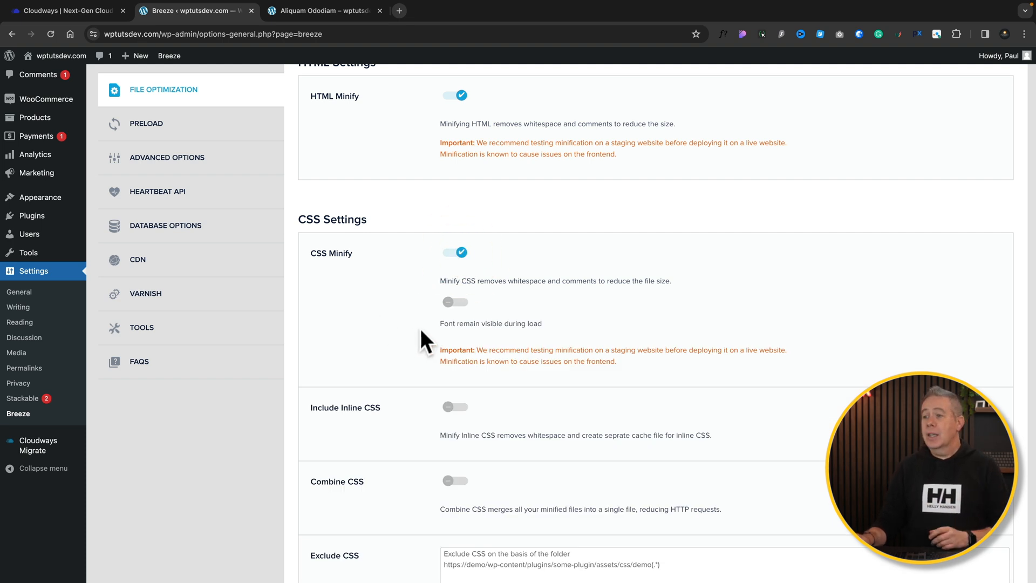
{"action": "scroll", "scroll_direction": "down", "scroll_amount": 3}
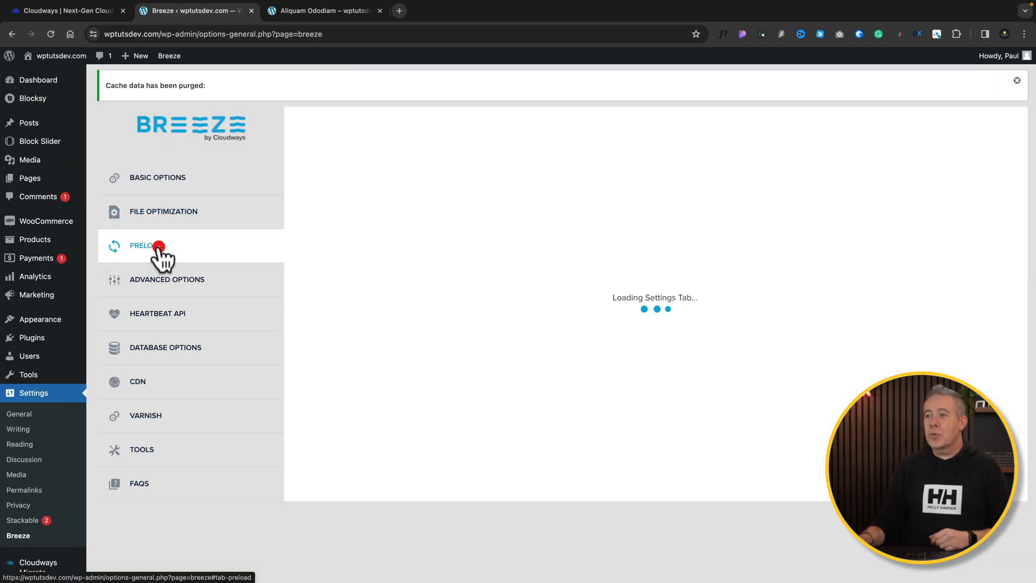
Step: Review Breeze's Preload settings with link preloading on, then move to Advanced Options
{"action": "left_click", "coordinate": [147, 245]}
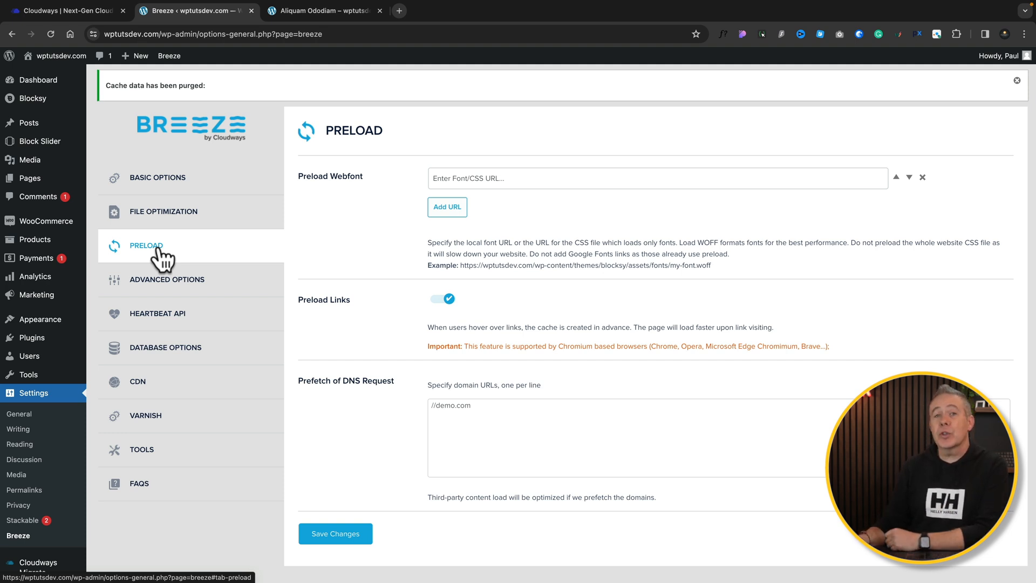
{"action": "left_click", "coordinate": [167, 278]}
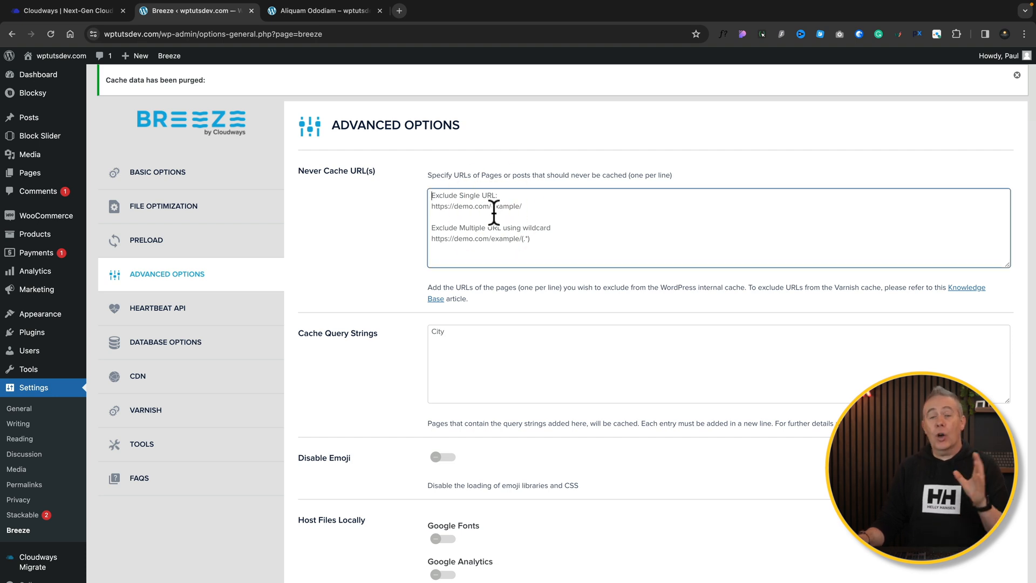
Step: Scroll through Never Cache URLs, Cache Query Strings, Disable Emoji and Host Files Locally options
{"action": "scroll", "scroll_direction": "down", "scroll_amount": 3}
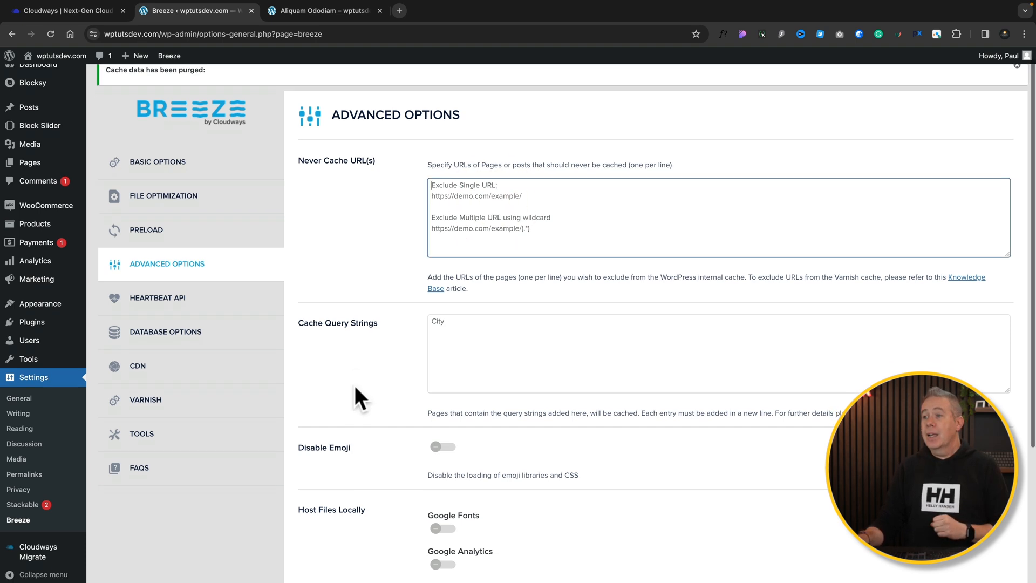
{"action": "scroll", "scroll_direction": "down", "scroll_amount": 3}
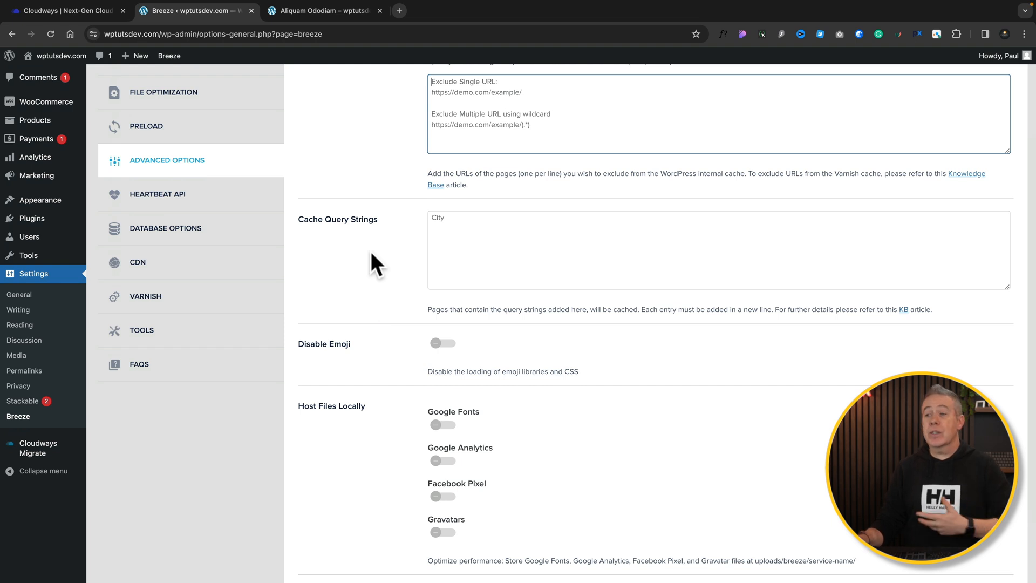
{"action": "scroll", "scroll_direction": "down", "scroll_amount": 3}
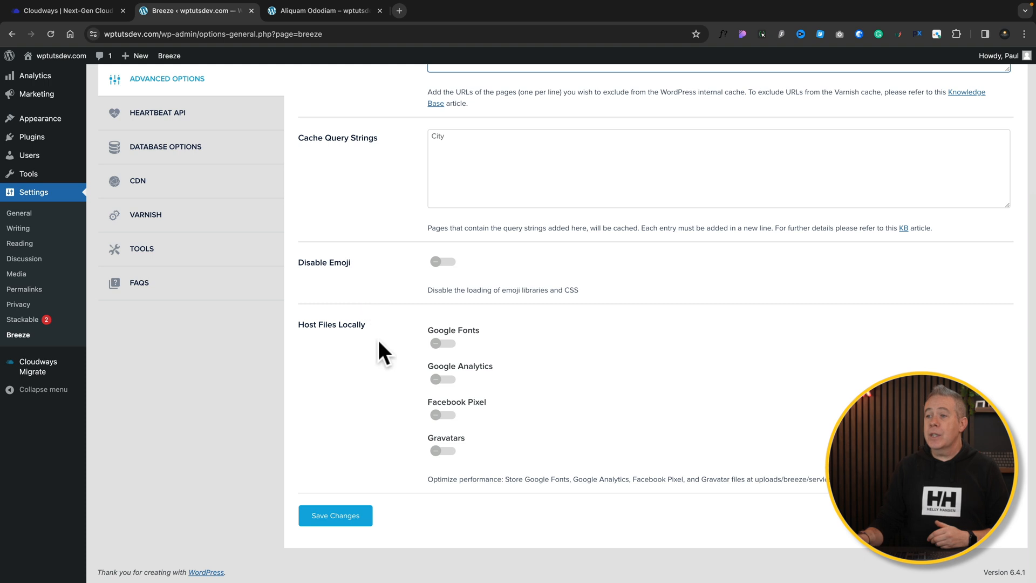
{"action": "mouse_move", "coordinate": [452, 360]}
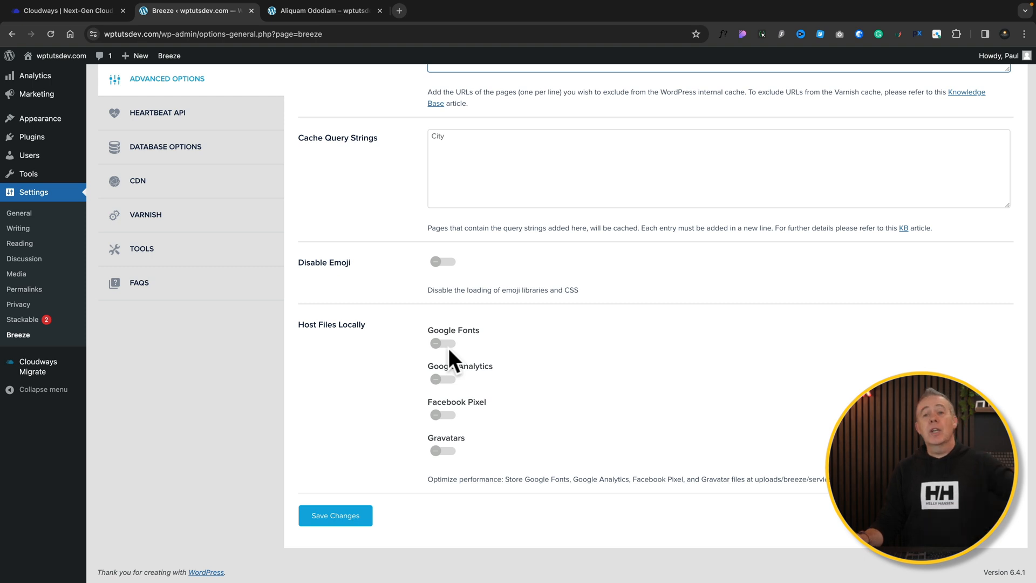
{"action": "mouse_move", "coordinate": [271, 289]}
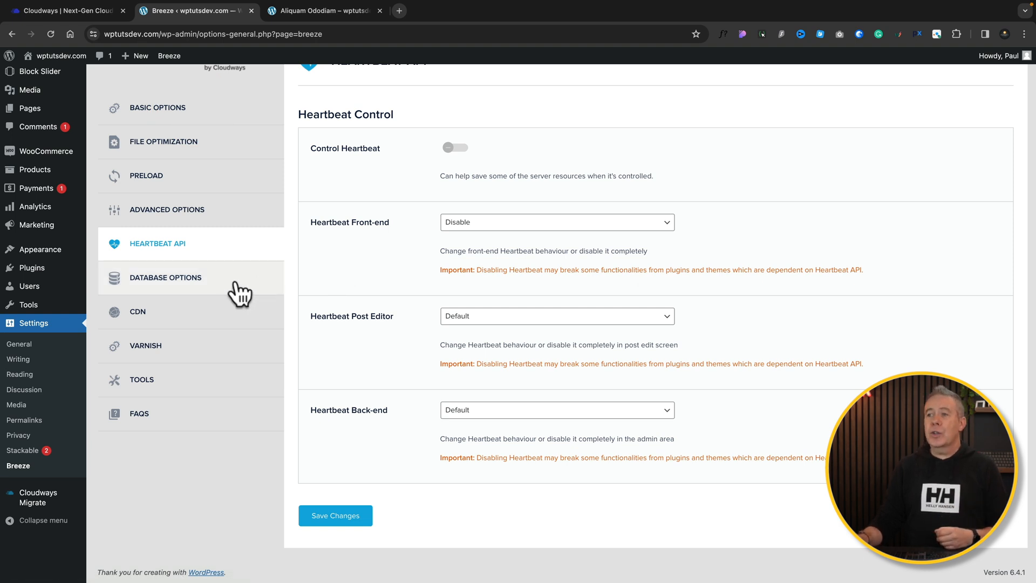
{"action": "mouse_move", "coordinate": [228, 298]}
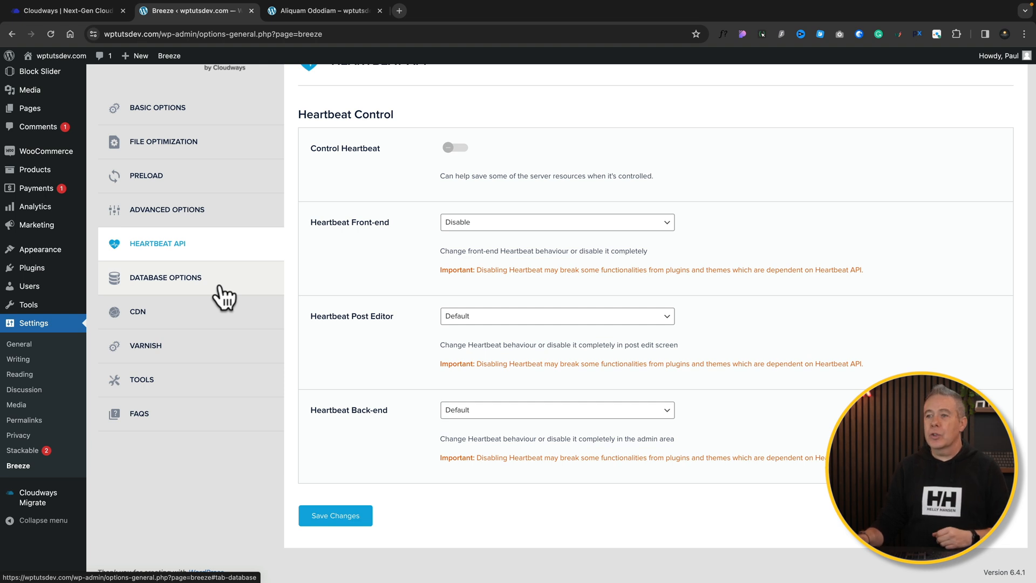
Step: Show Breeze's Database Options listing transients and duplicated post metadata counts
{"action": "left_click", "coordinate": [165, 278]}
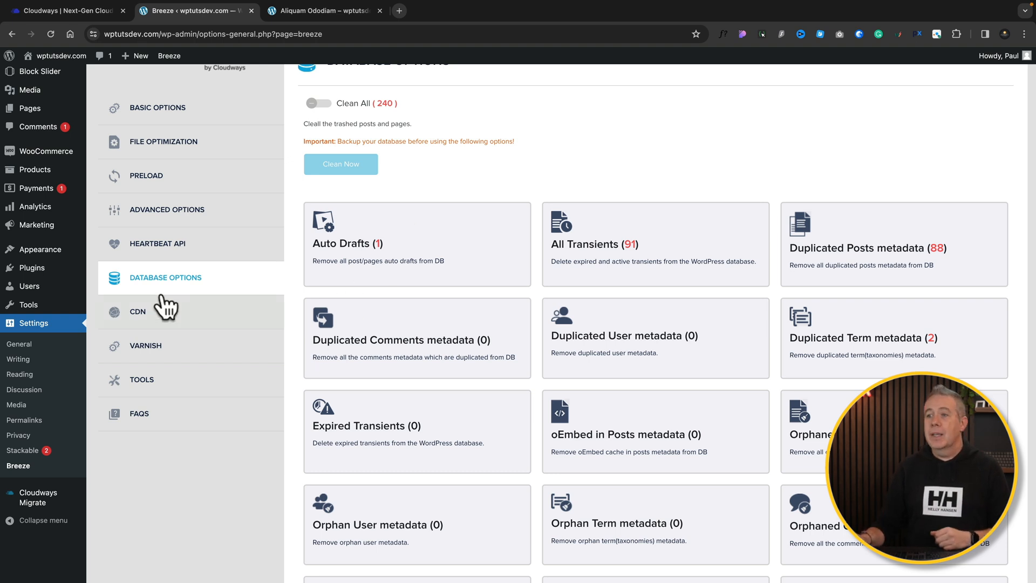
Step: Review Breeze's CDN, Varnish and Tools tabs, then show the FAQs page
{"action": "left_click", "coordinate": [137, 310]}
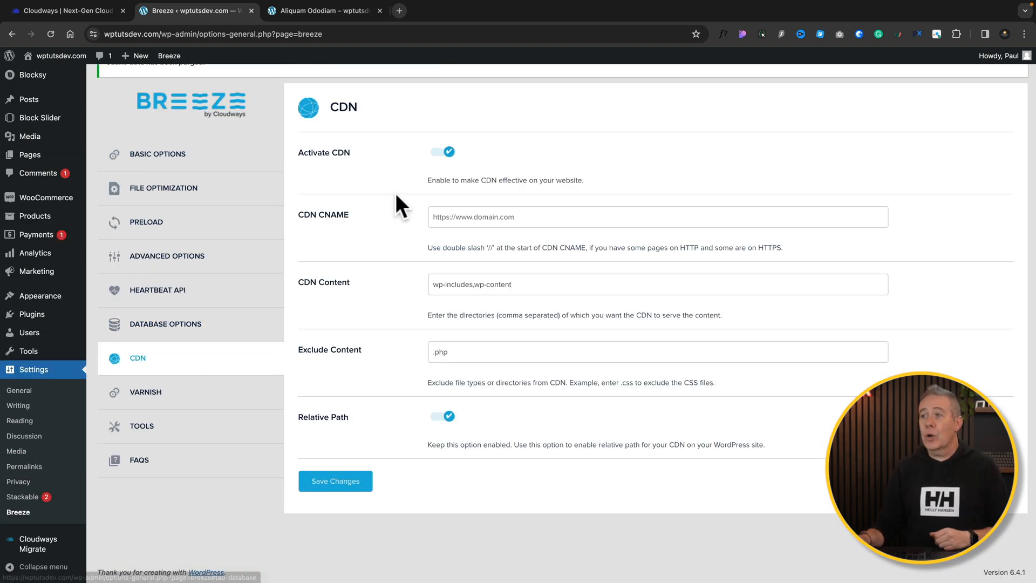
{"action": "mouse_move", "coordinate": [314, 380]}
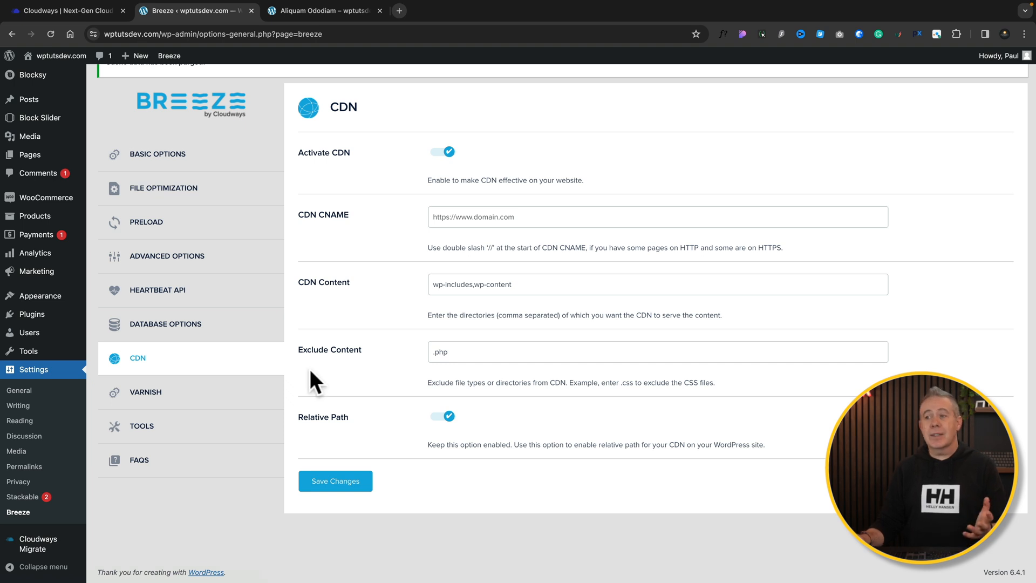
{"action": "left_click", "coordinate": [145, 392]}
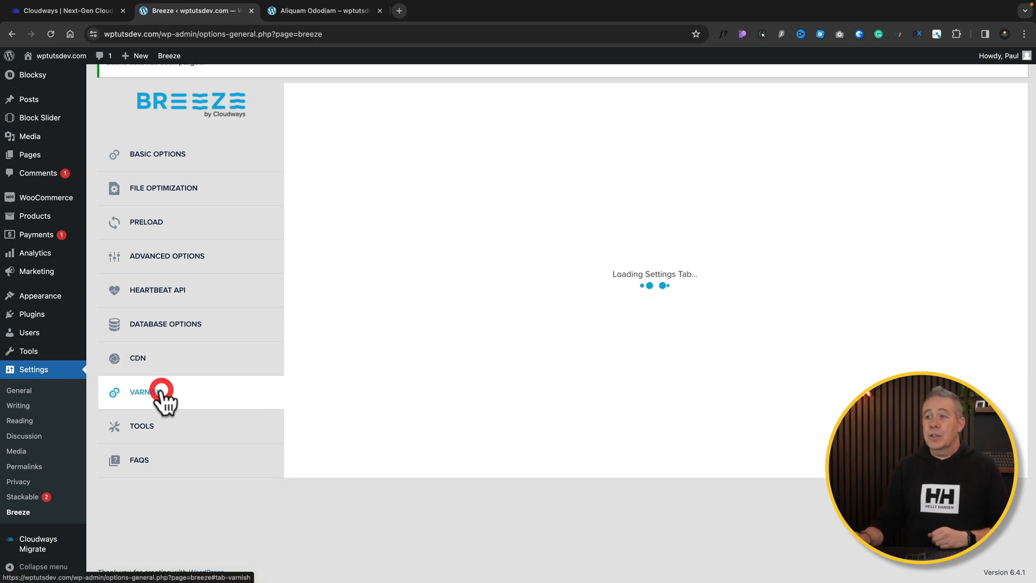
{"action": "left_click", "coordinate": [161, 388]}
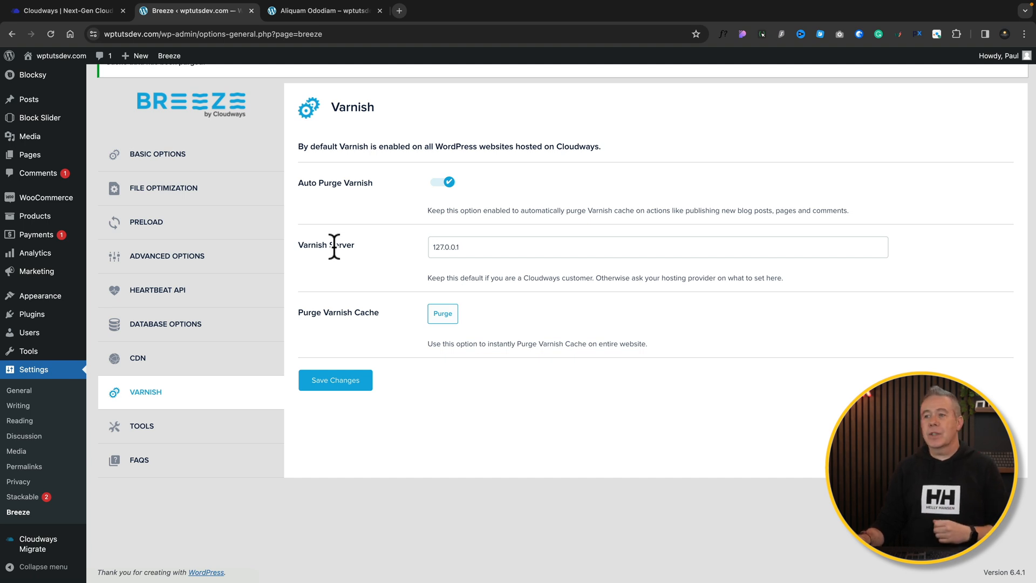
{"action": "mouse_move", "coordinate": [343, 211]}
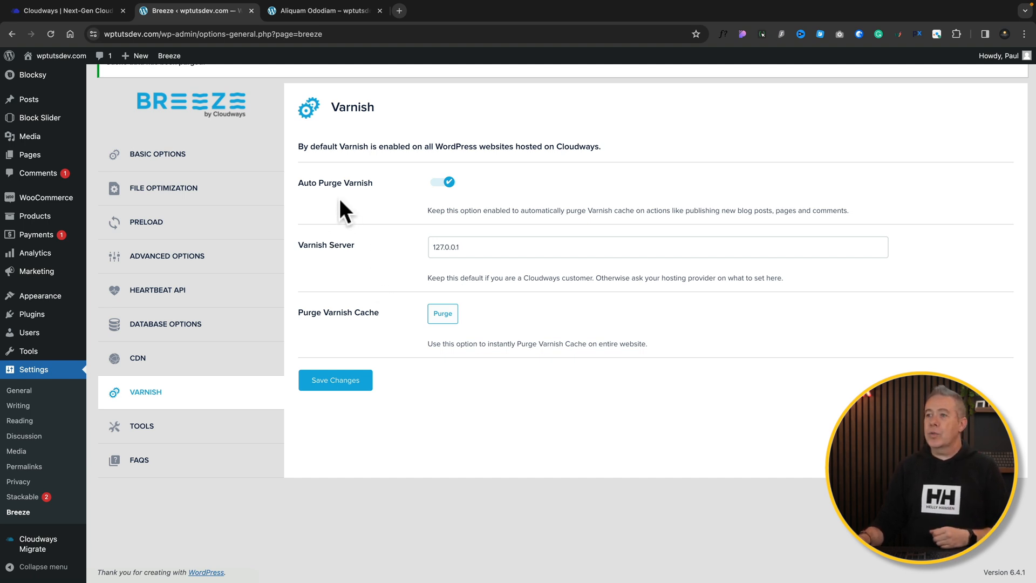
{"action": "mouse_move", "coordinate": [383, 287]}
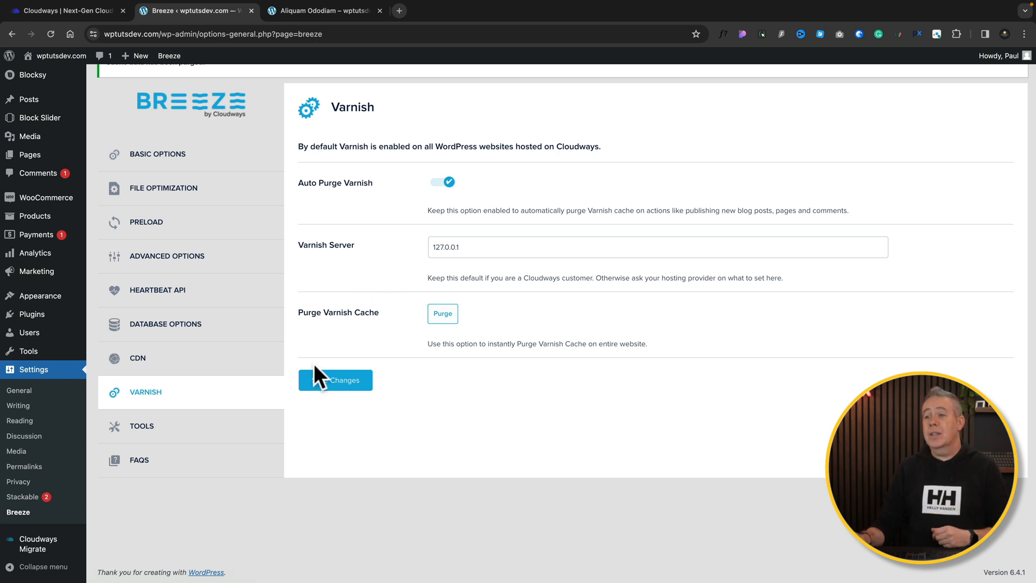
{"action": "left_click", "coordinate": [142, 425]}
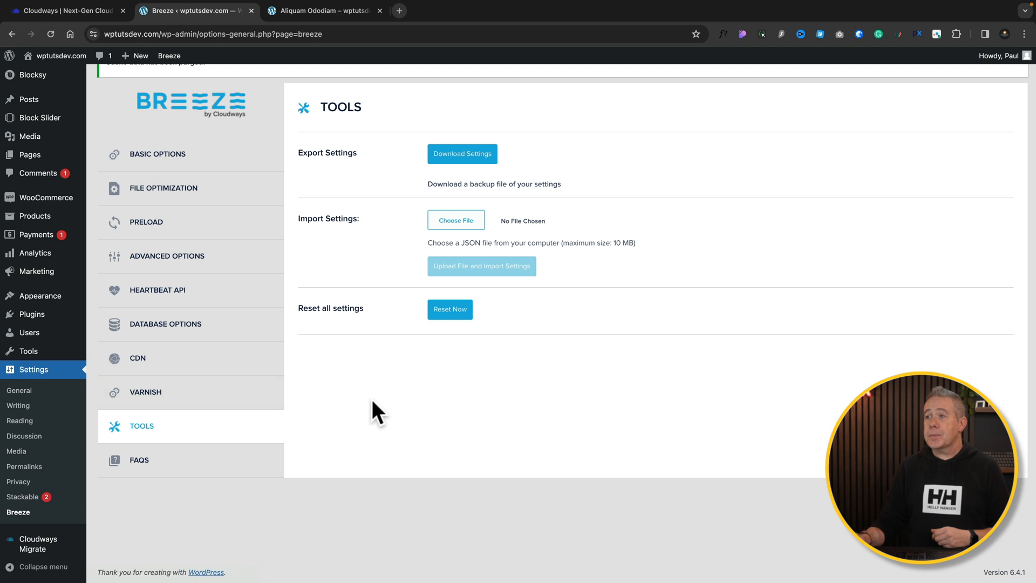
{"action": "mouse_move", "coordinate": [322, 208]}
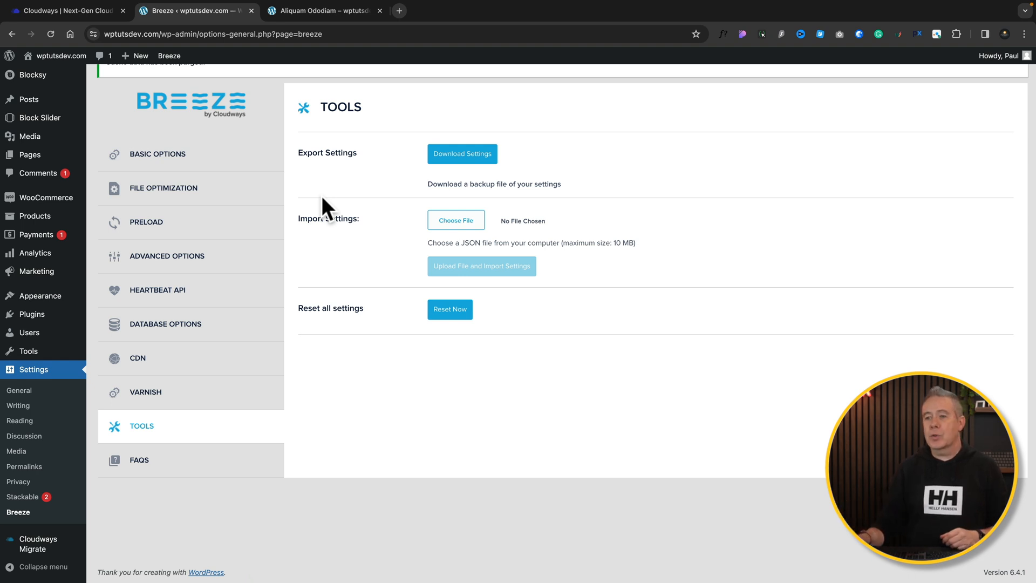
{"action": "left_click", "coordinate": [139, 459]}
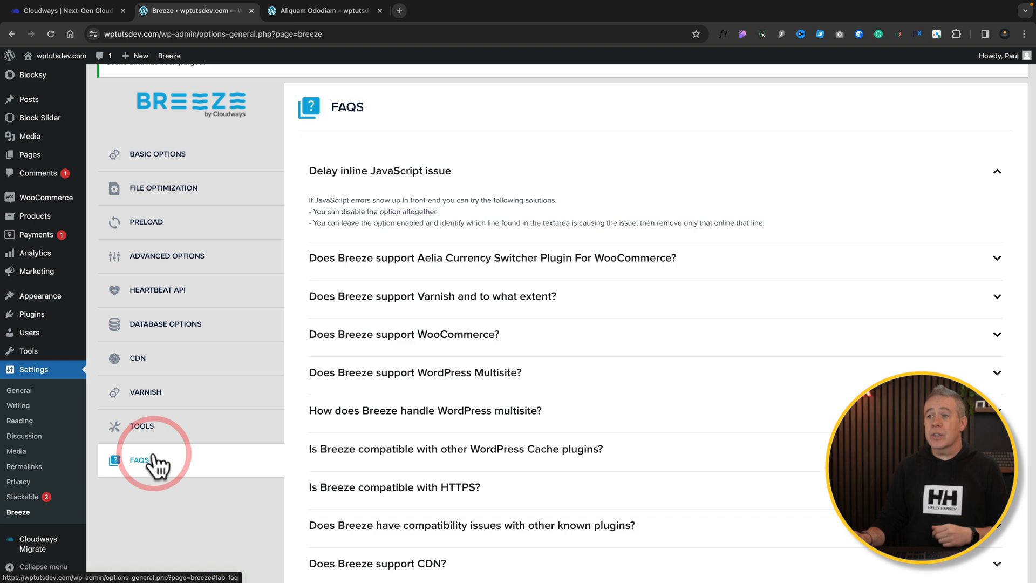
{"action": "mouse_move", "coordinate": [218, 492]}
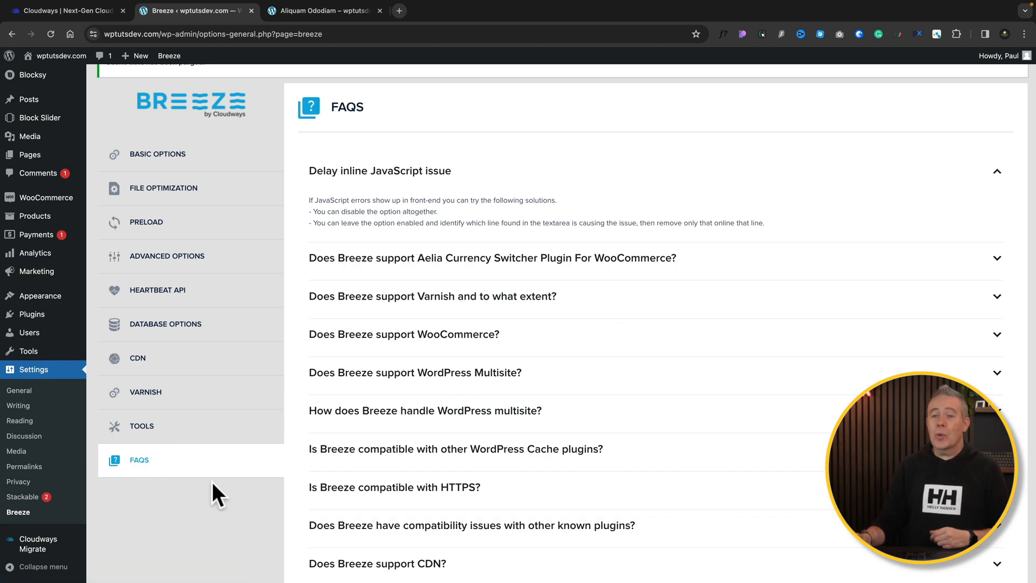
{"action": "mouse_move", "coordinate": [666, 276]}
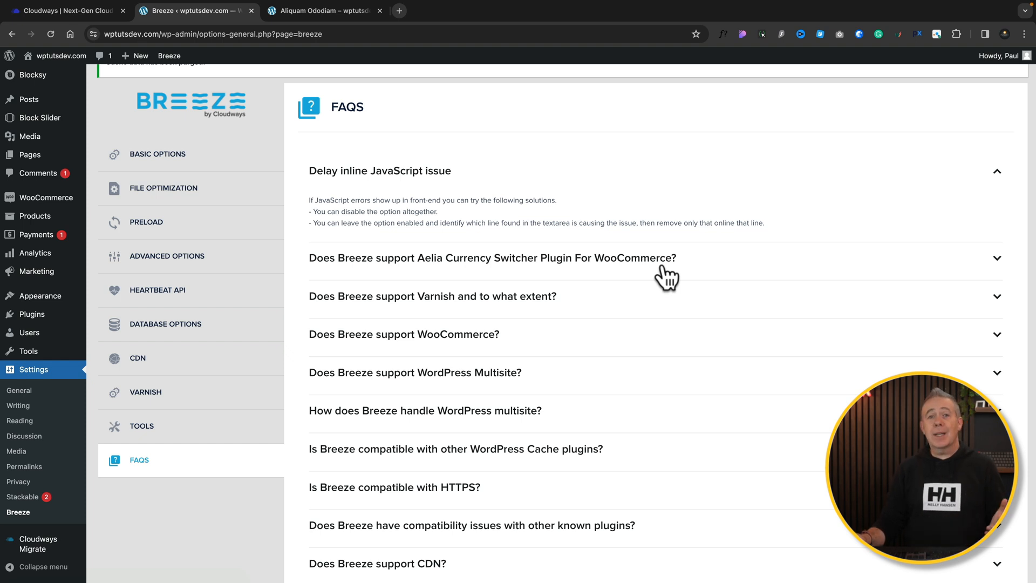
Step: Open a fresh browser tab, leaving the Breeze settings
{"action": "left_click", "coordinate": [526, 11]}
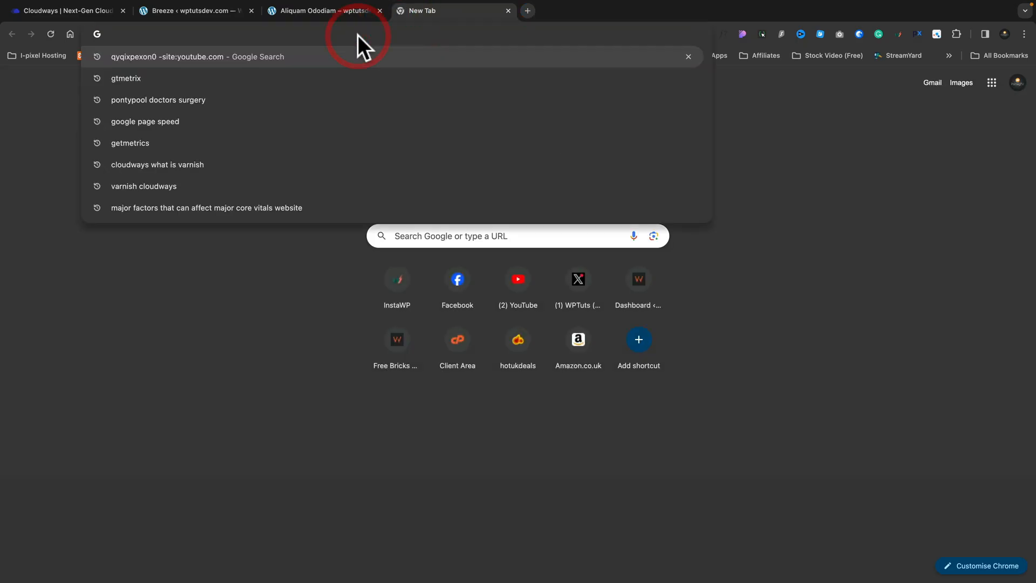
{"action": "left_click", "coordinate": [125, 78]}
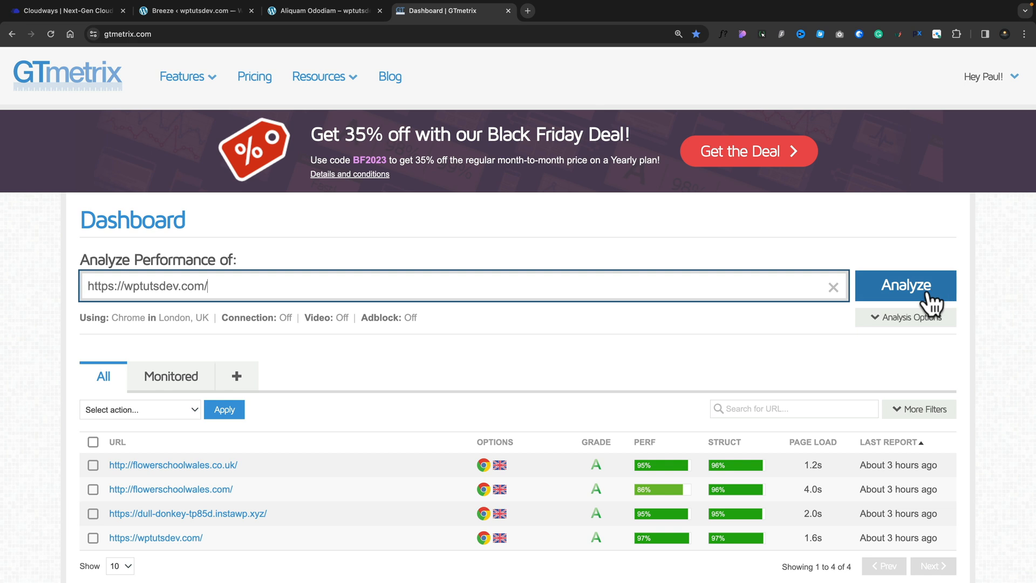
{"action": "left_click", "coordinate": [904, 285]}
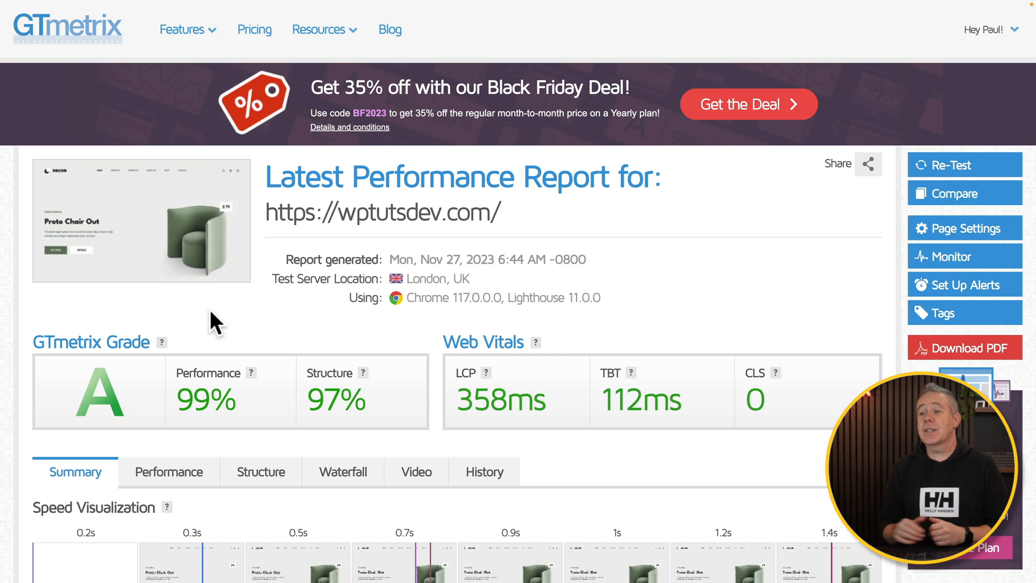
{"action": "mouse_move", "coordinate": [439, 370]}
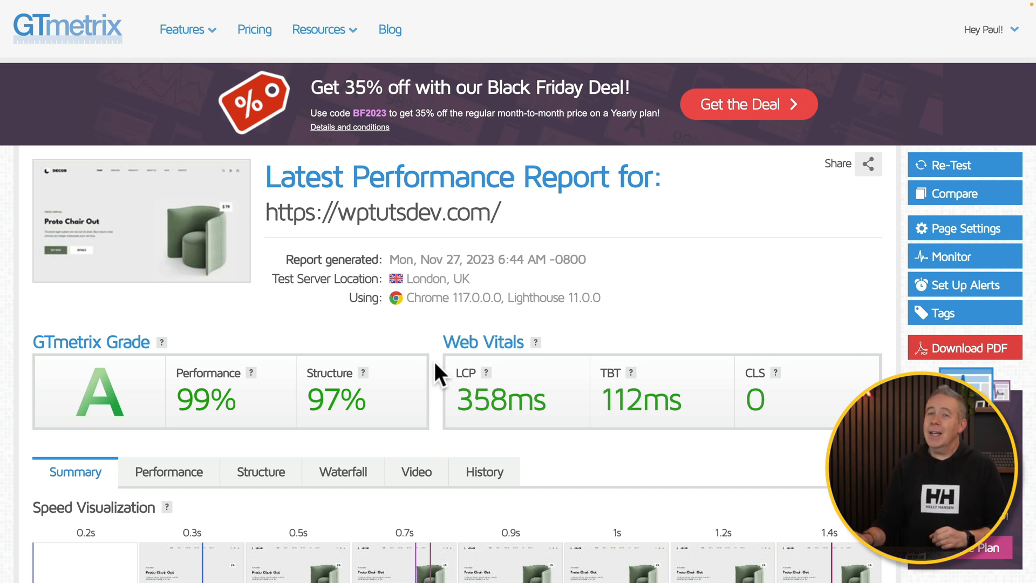
Step: Show the report's detailed Performance metrics, including 358ms LCP and 700ms time to interactive
{"action": "scroll", "scroll_direction": "down", "scroll_amount": 3}
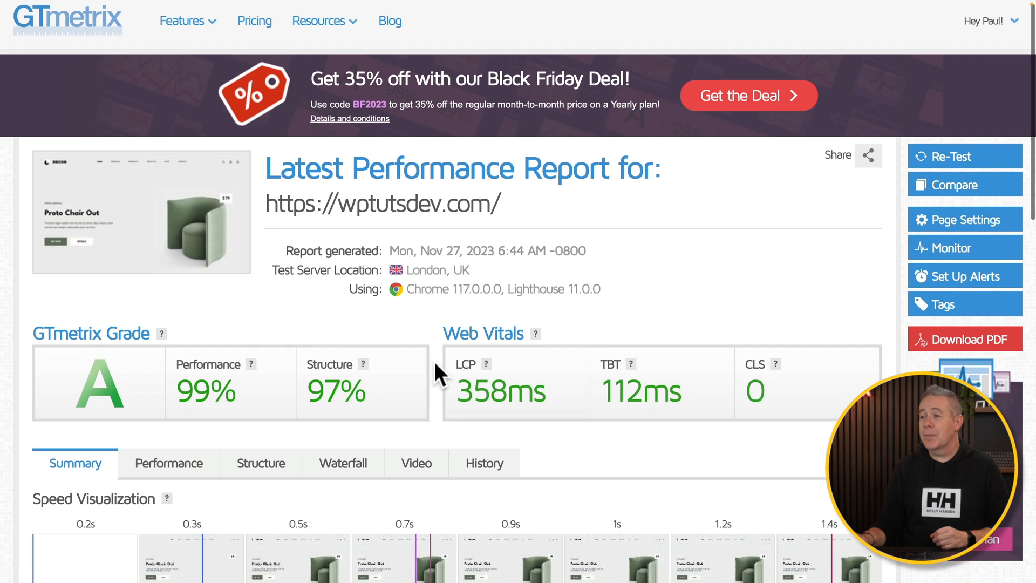
{"action": "scroll", "scroll_direction": "down", "scroll_amount": 3}
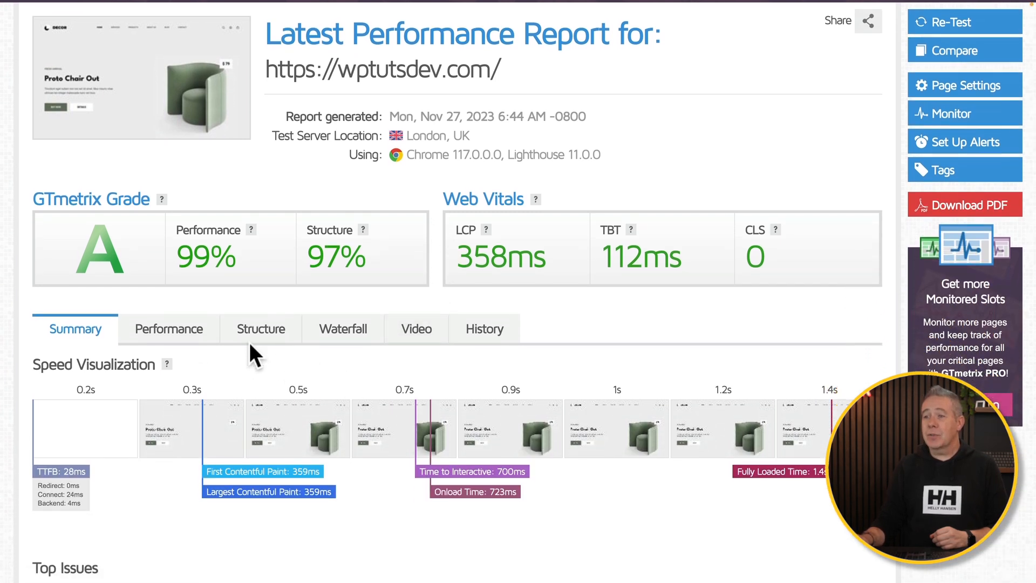
{"action": "left_click", "coordinate": [169, 328]}
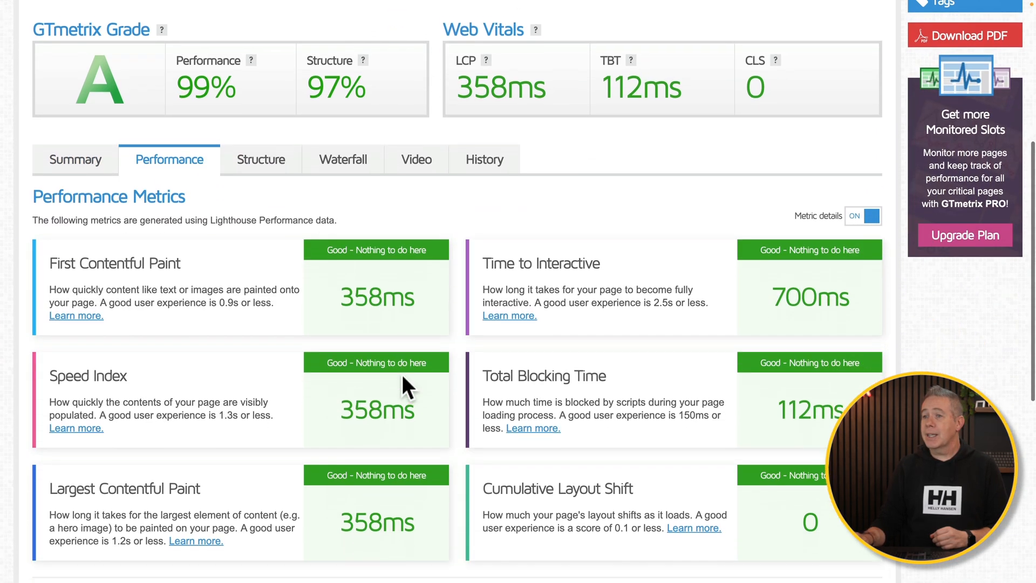
{"action": "scroll", "scroll_direction": "down", "scroll_amount": 3}
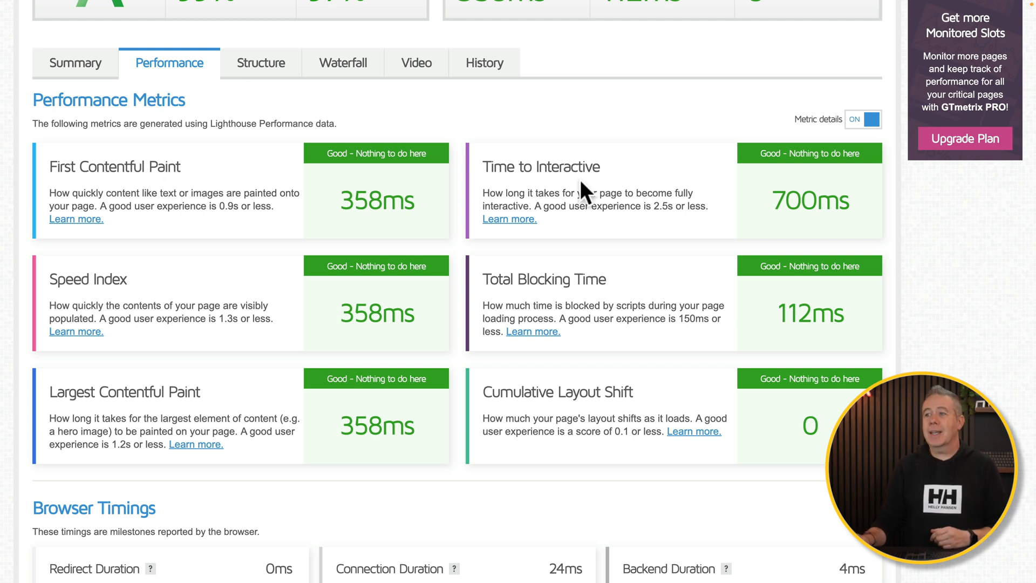
{"action": "mouse_move", "coordinate": [587, 204]}
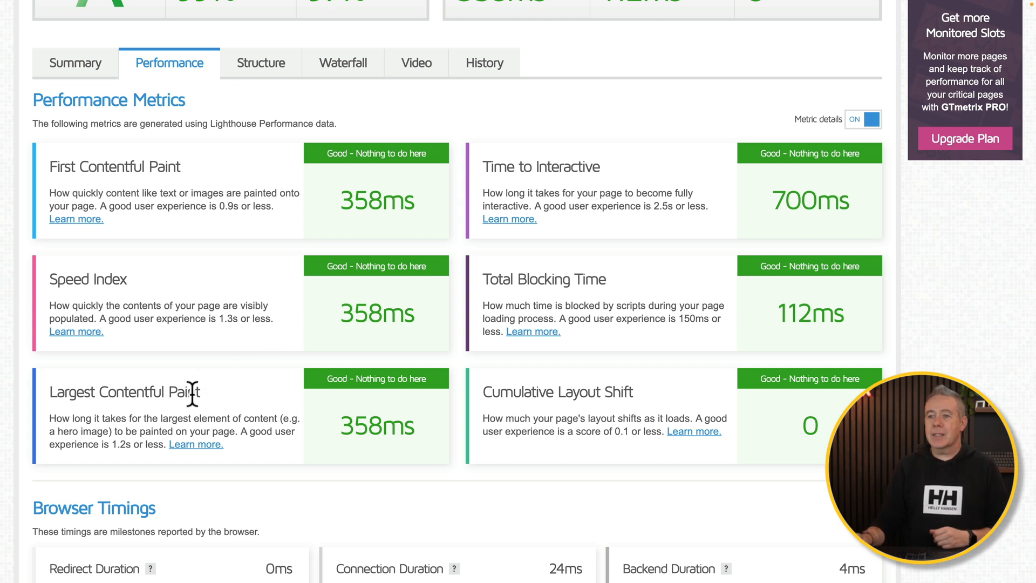
{"action": "mouse_move", "coordinate": [246, 411]}
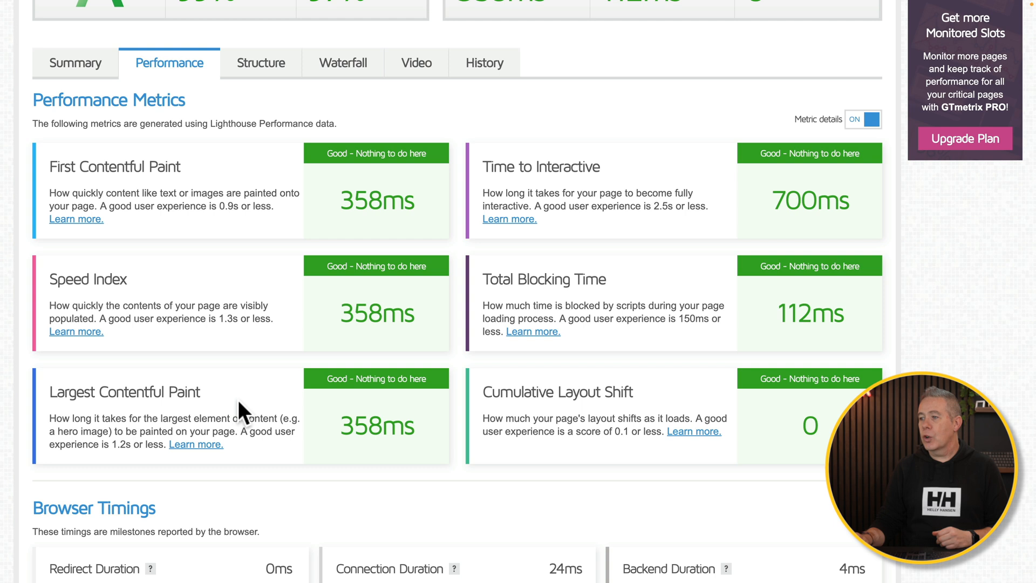
{"action": "mouse_move", "coordinate": [325, 414]}
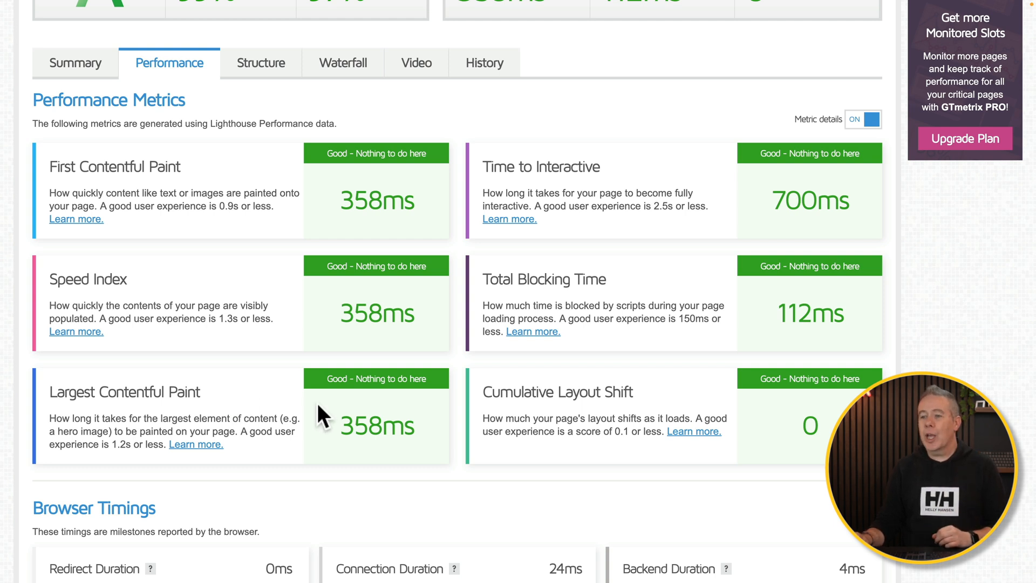
{"action": "scroll", "scroll_direction": "down", "scroll_amount": 3}
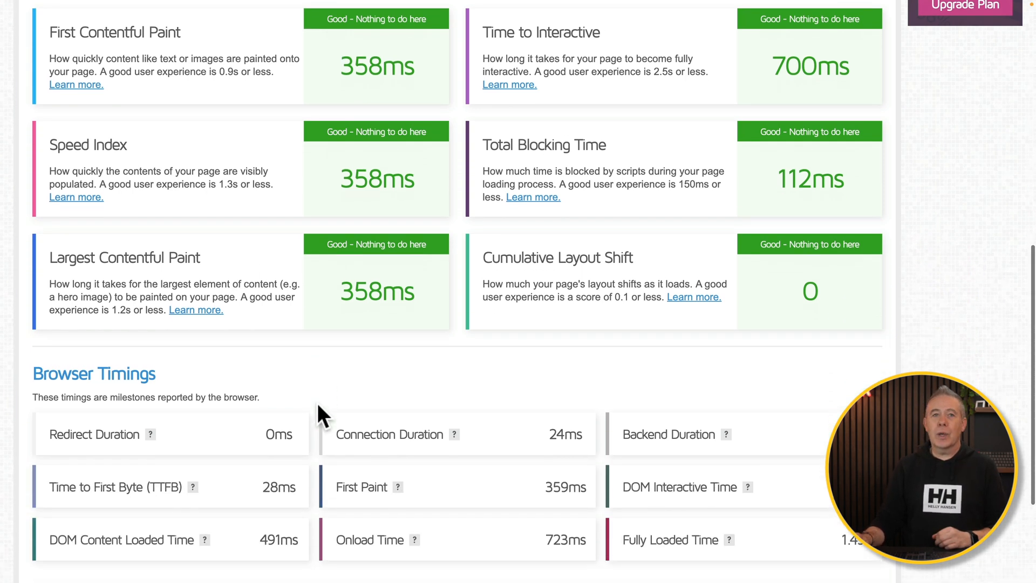
{"action": "scroll", "scroll_direction": "down", "scroll_amount": 3}
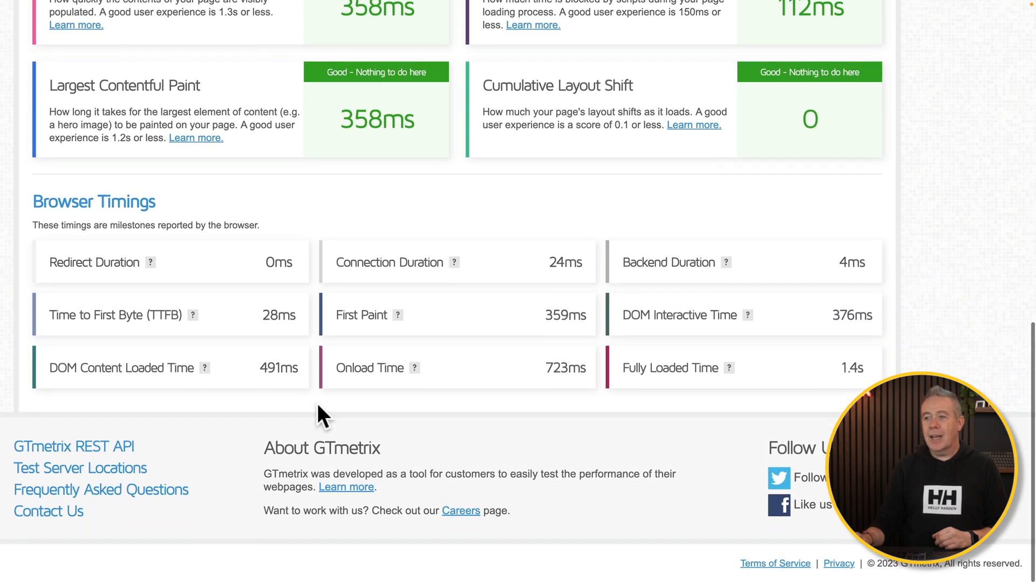